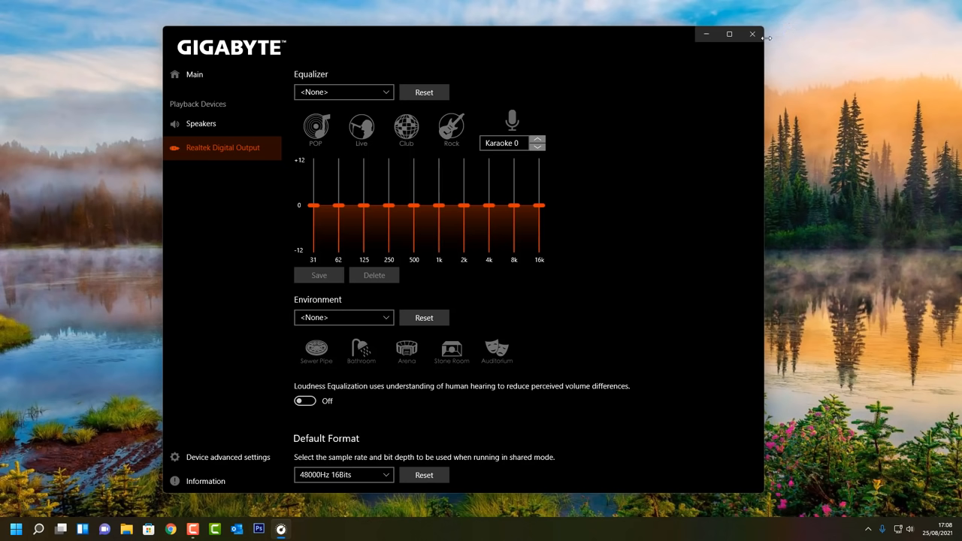
mouse_move(752, 35)
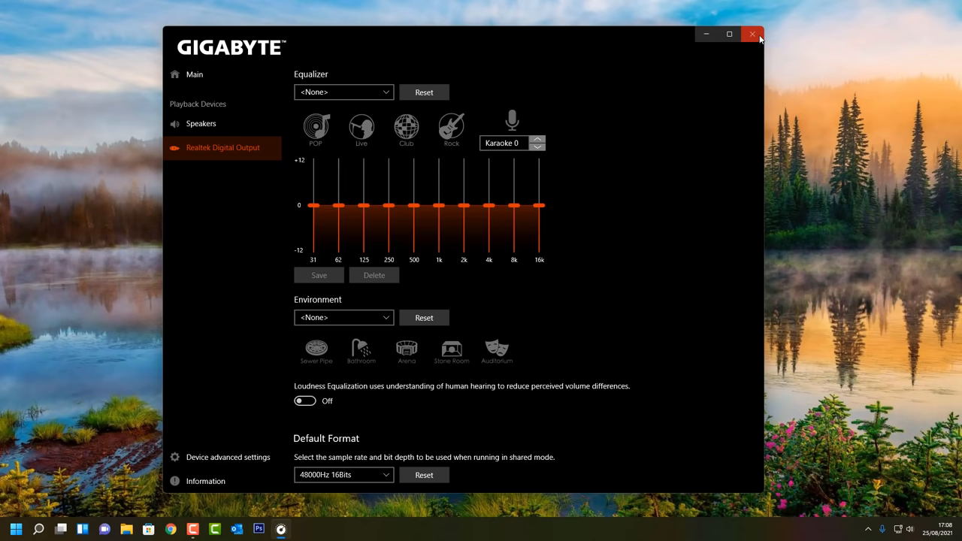
- Close the Gigabyte panel and reach the Realtek Downloads Overview page via the site menu
click(752, 33)
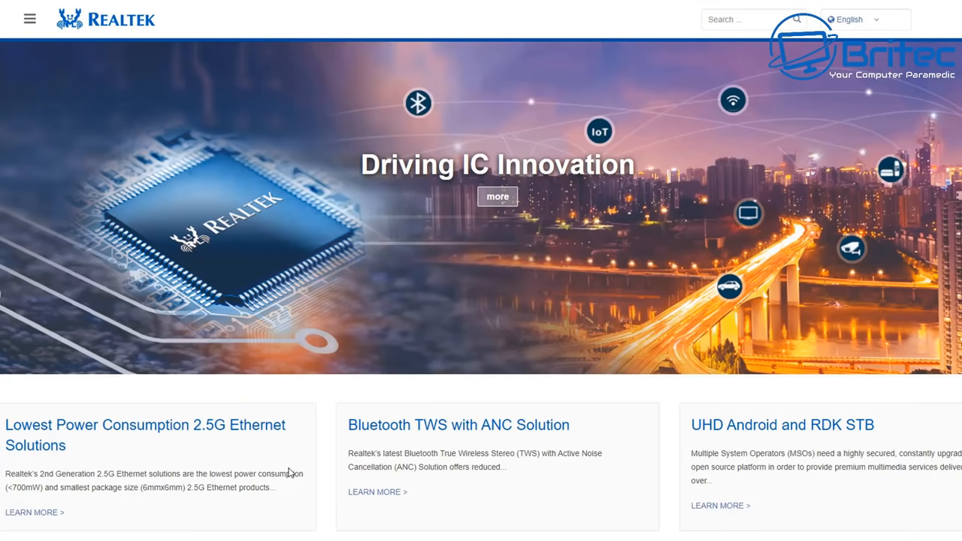
mouse_move(3, 15)
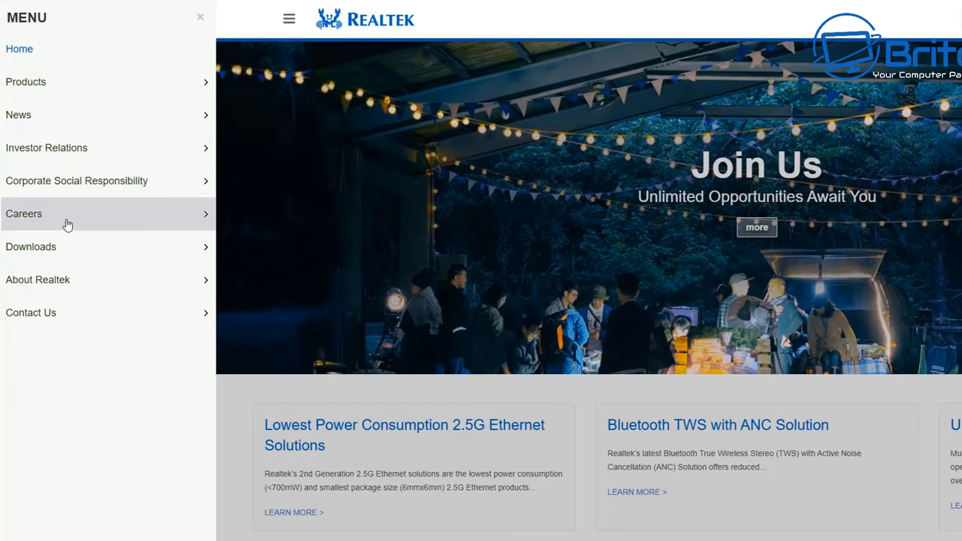
click(30, 247)
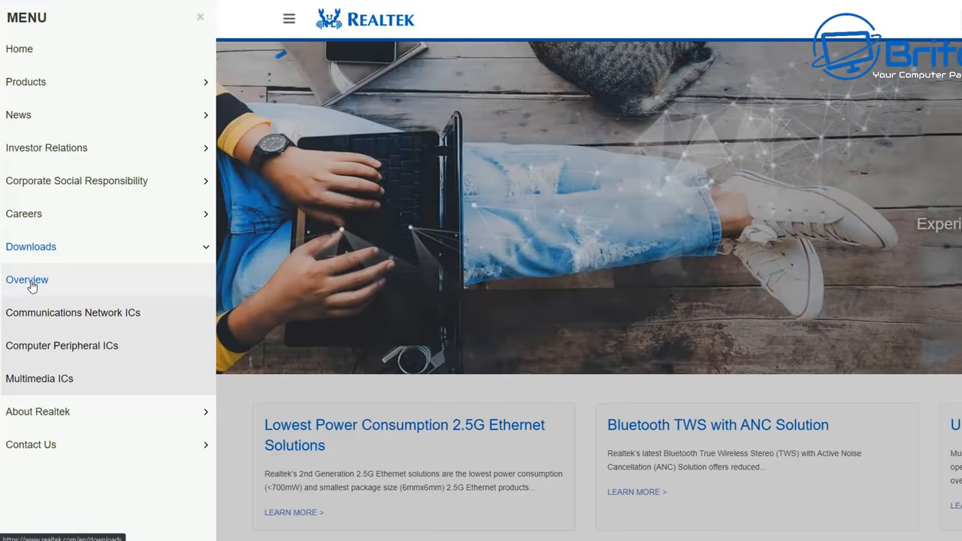
click(27, 279)
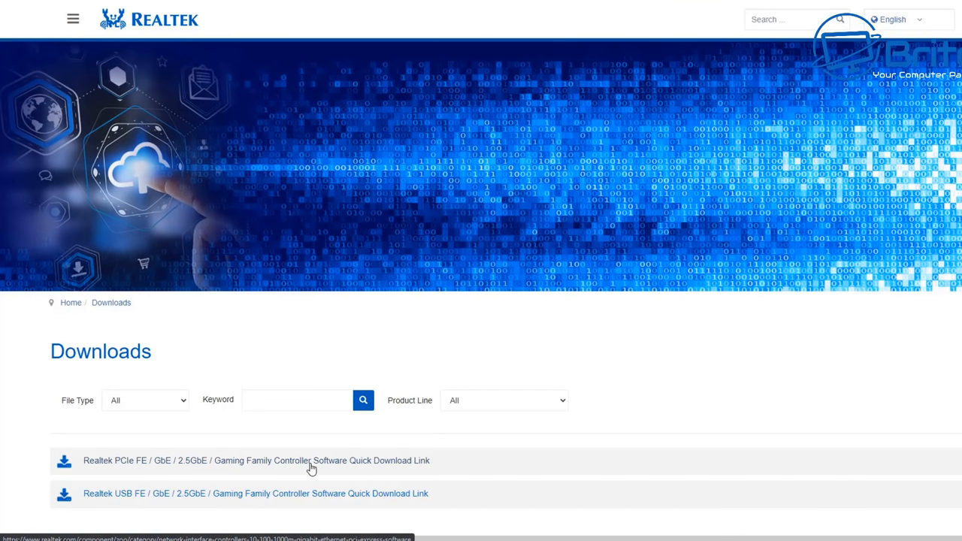
mouse_move(565, 469)
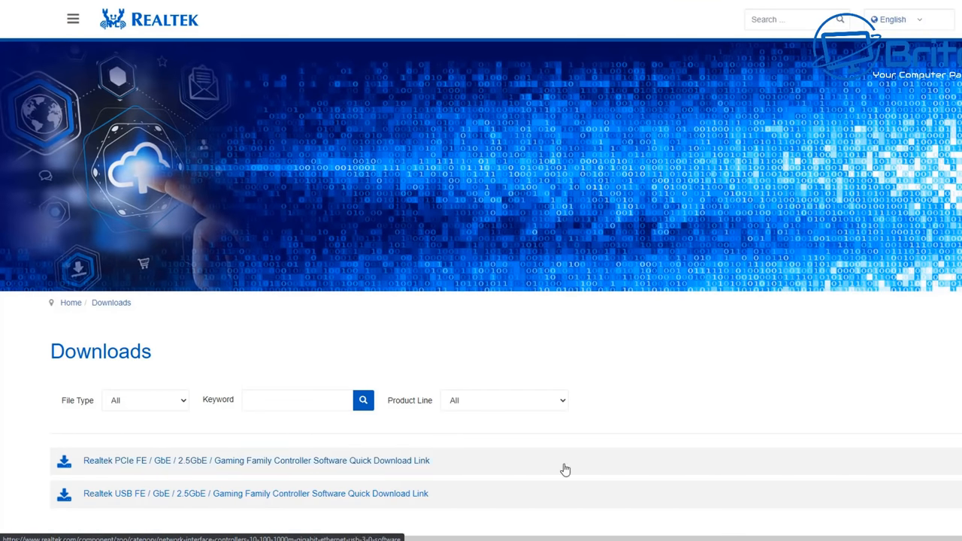
mouse_move(547, 409)
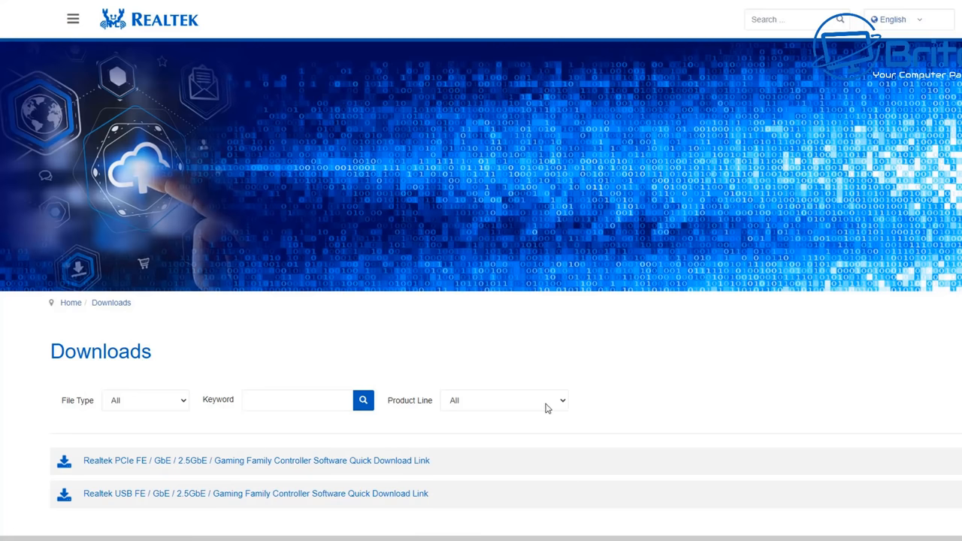
- Filter the downloads Product Line to Computer Peripheral ICs
click(504, 399)
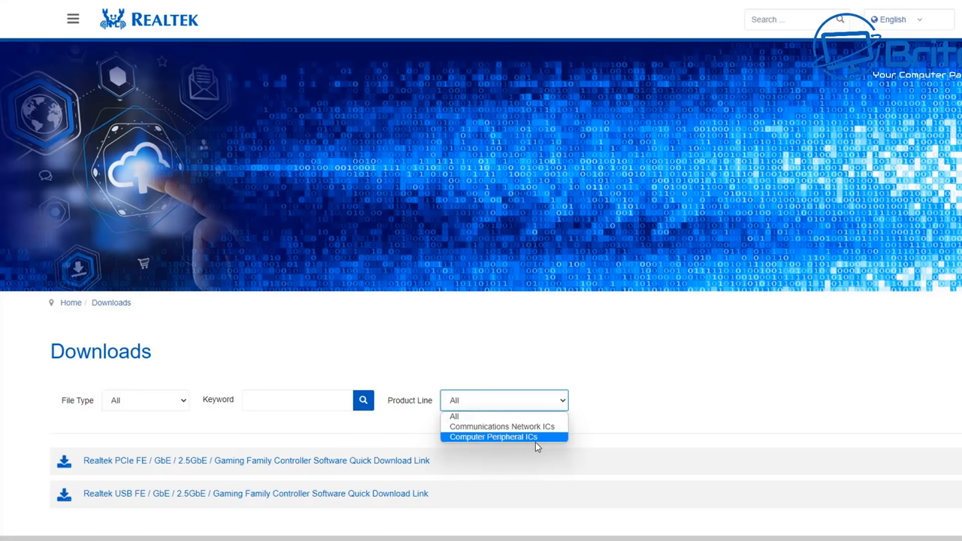
click(493, 436)
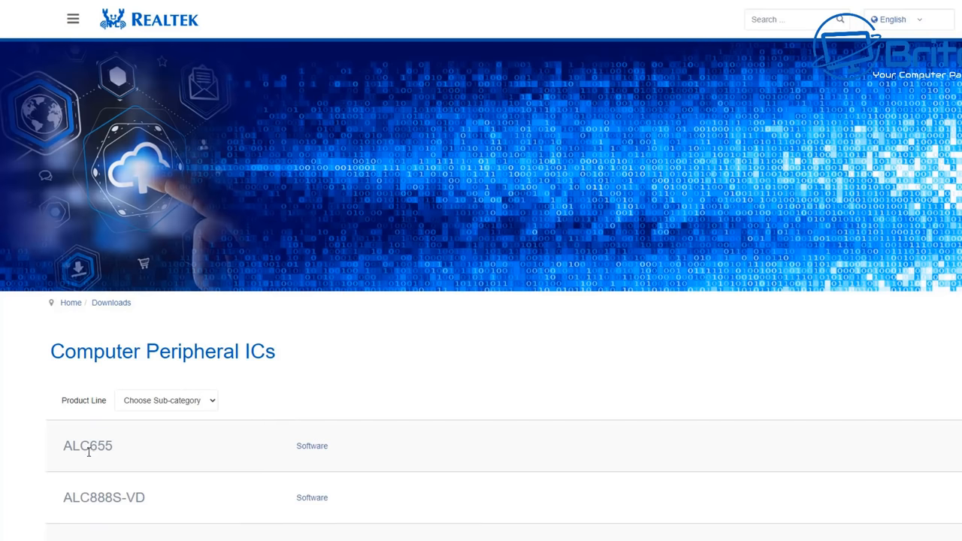
scroll(down, 3)
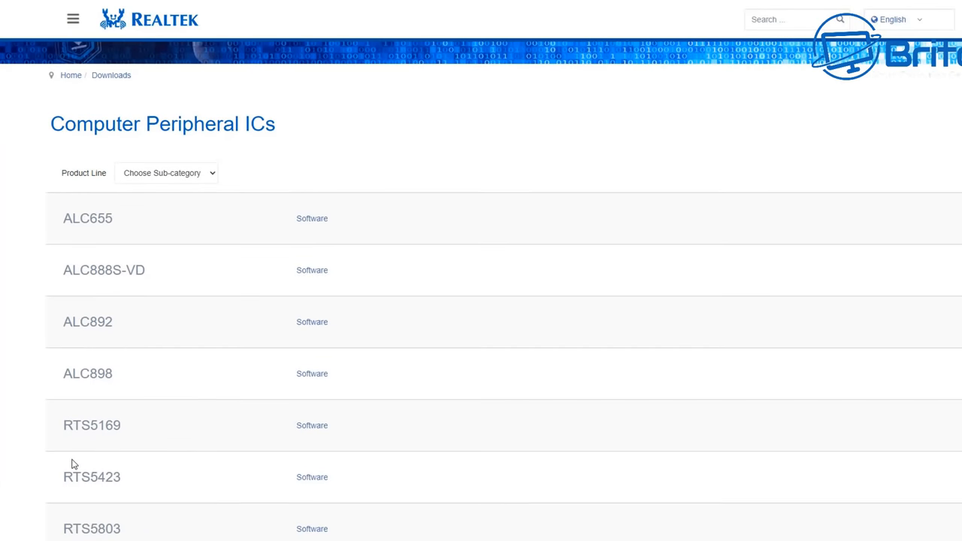
scroll(down, 3)
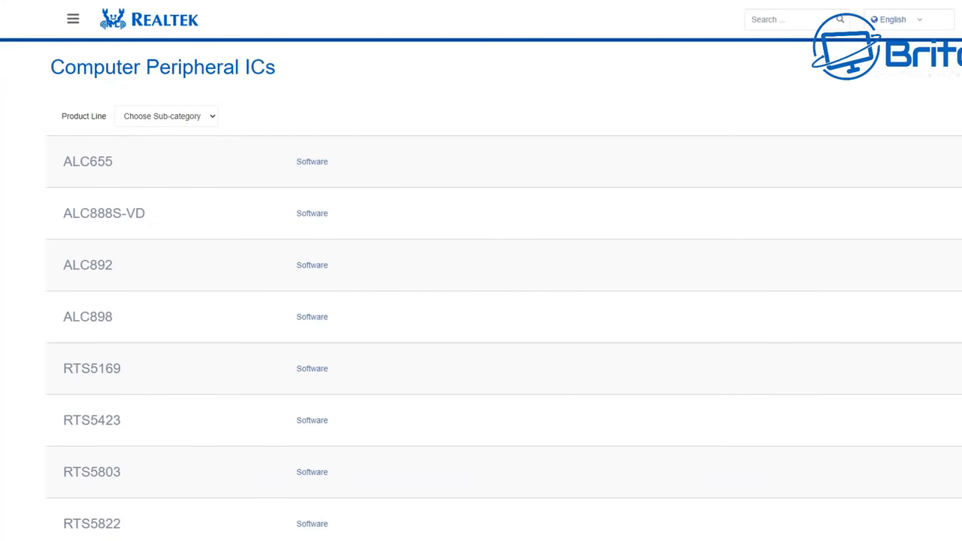
mouse_move(253, 439)
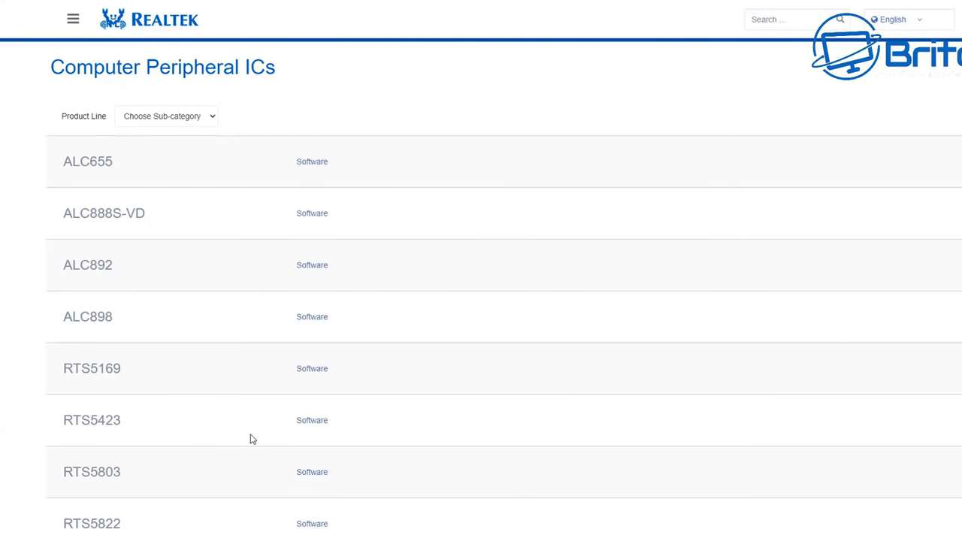
- Narrow the sub-category to PC Audio Codecs, then High Definition Audio Codecs
click(167, 116)
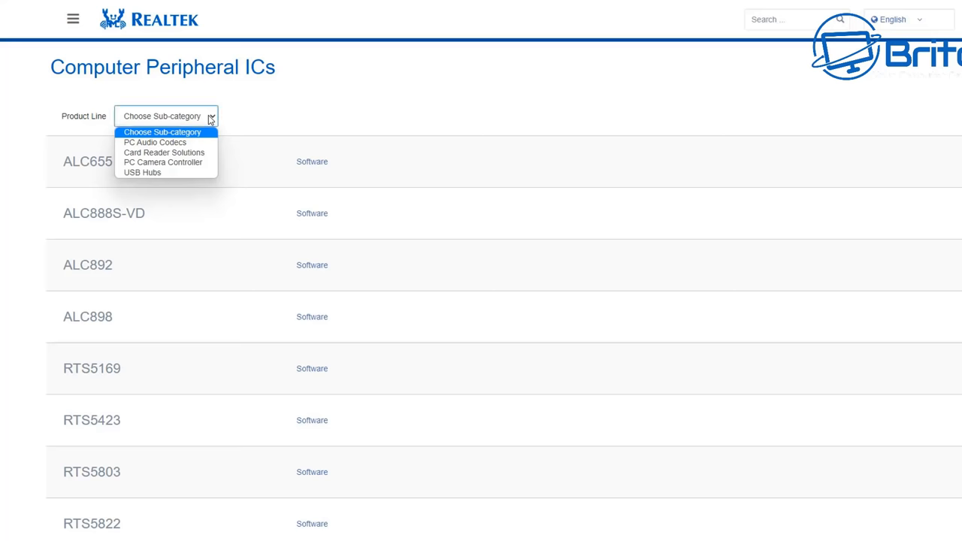
mouse_move(153, 141)
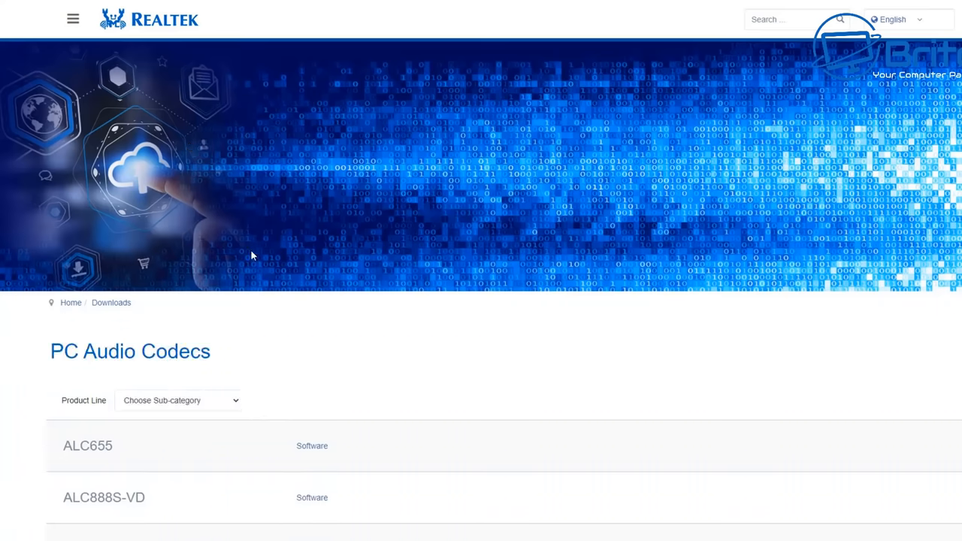
mouse_move(292, 332)
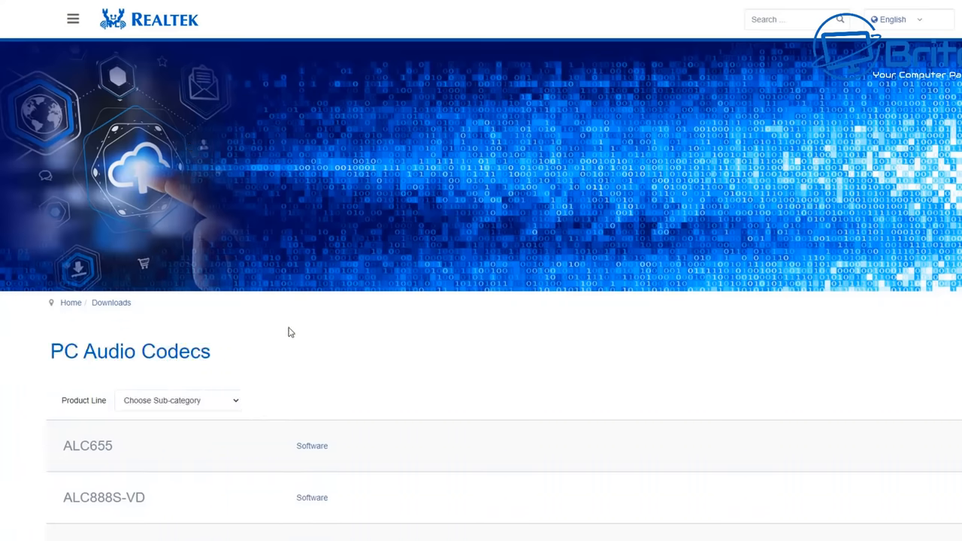
scroll(down, 3)
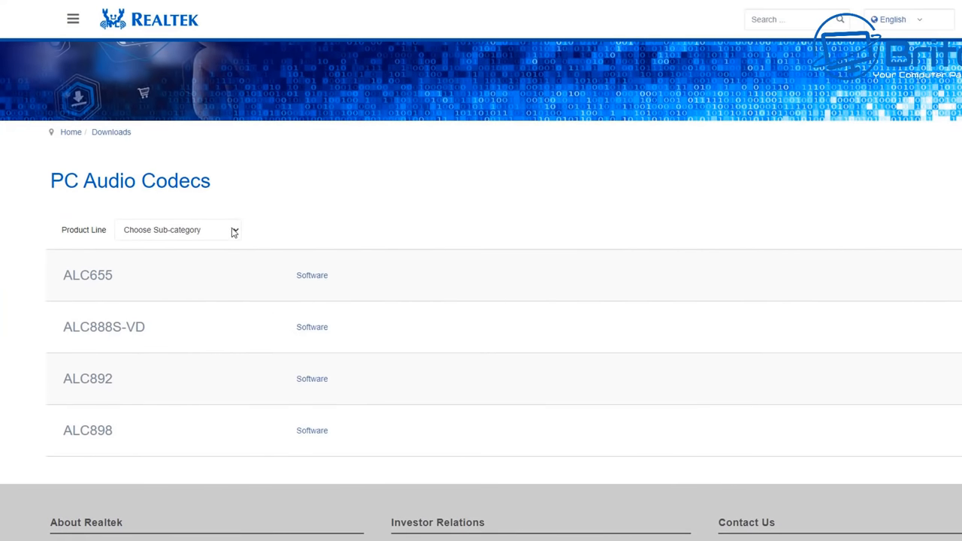
click(178, 229)
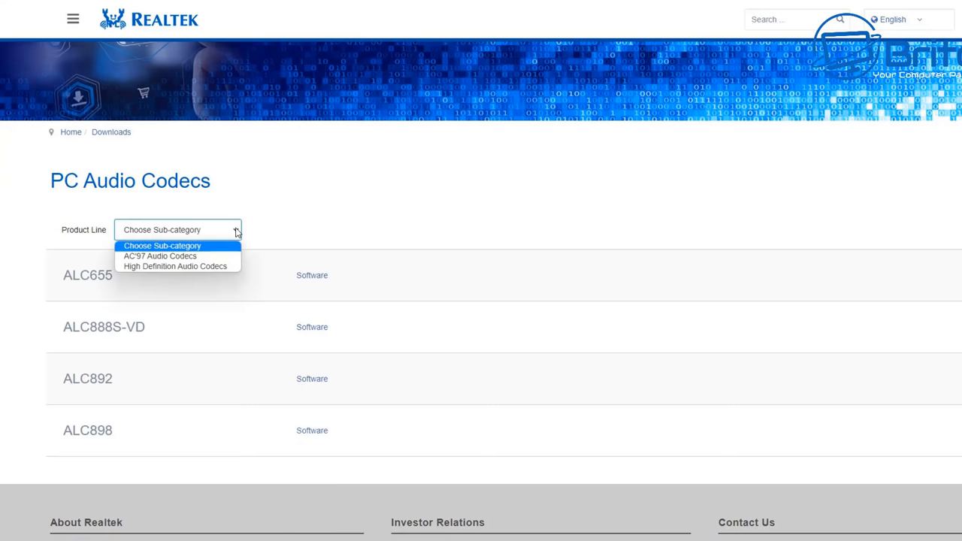
mouse_move(174, 266)
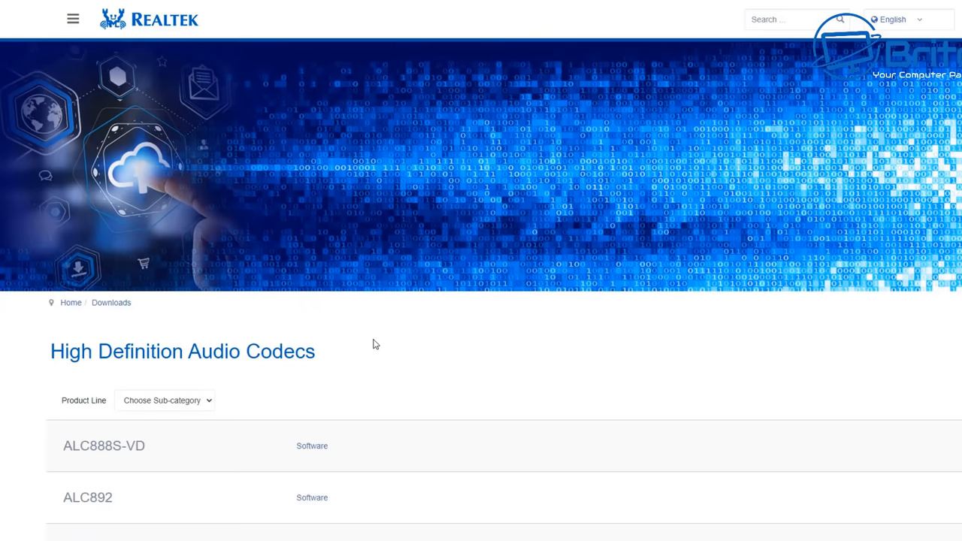
scroll(down, 3)
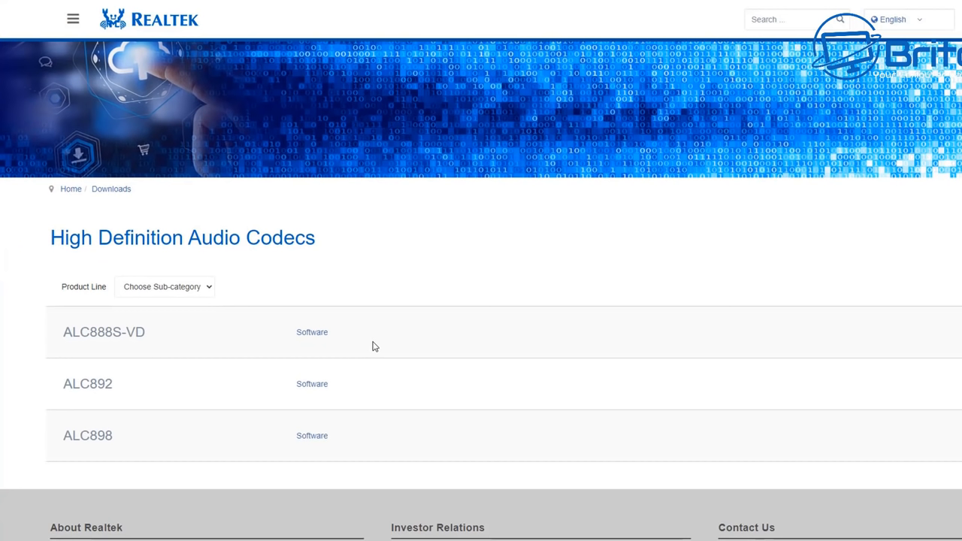
mouse_move(138, 332)
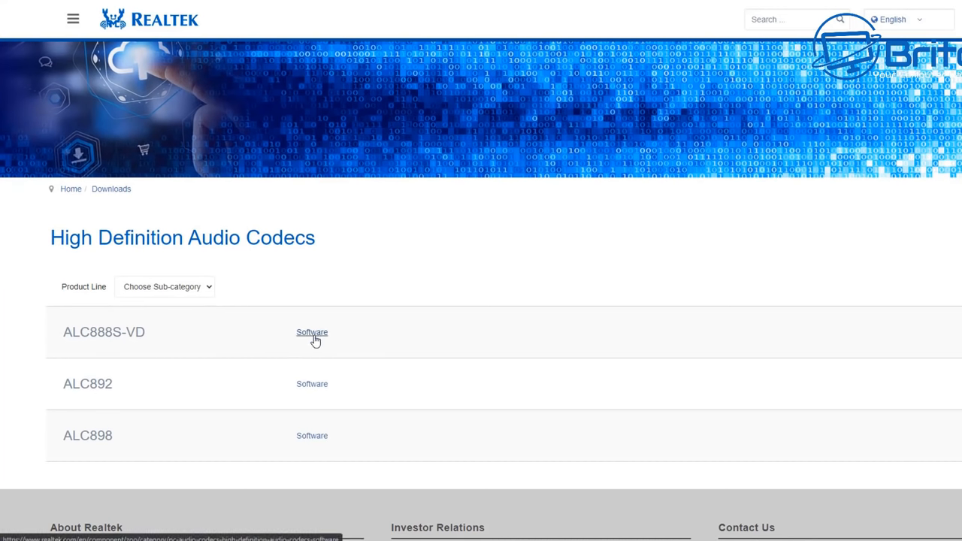
- Open the ALC888S-VD Software page and reach the 64-bit Windows driver download
click(313, 333)
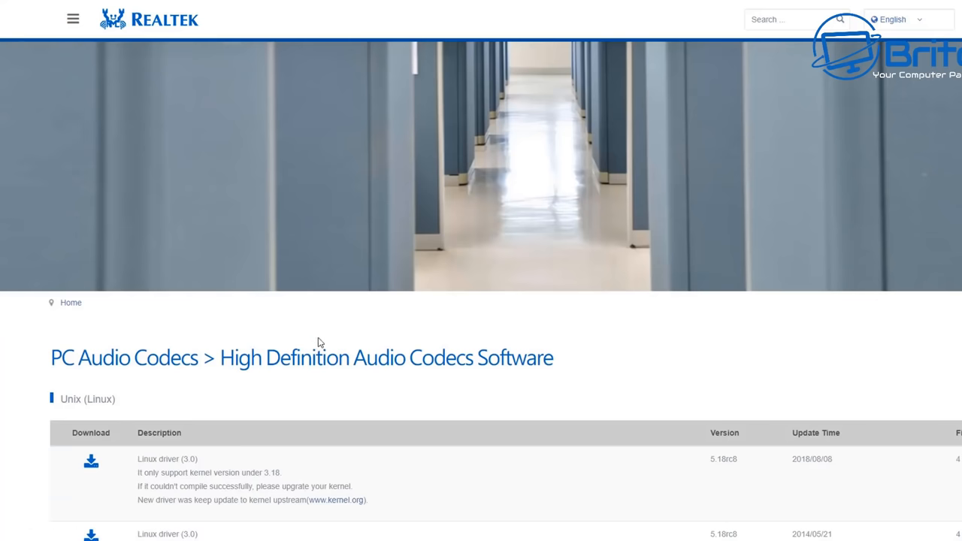
mouse_move(494, 380)
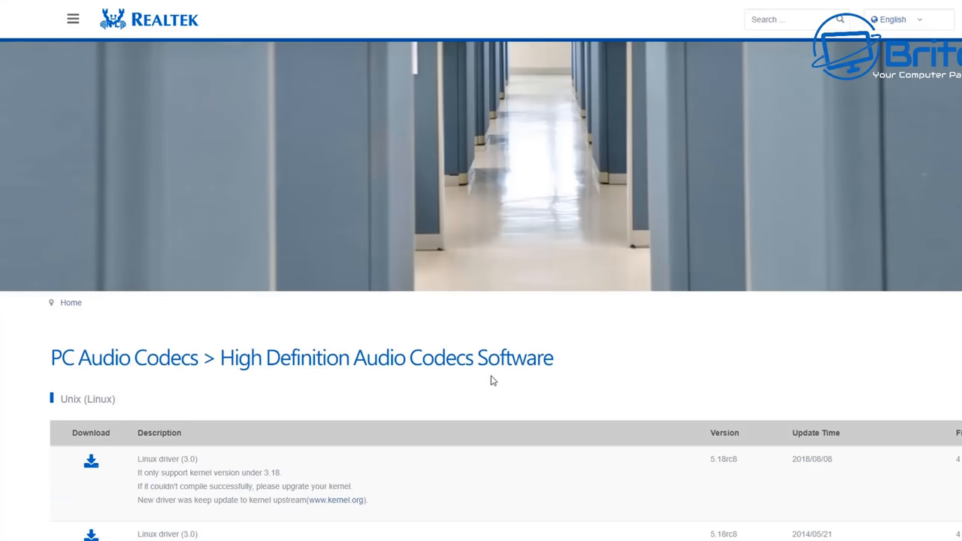
scroll(down, 3)
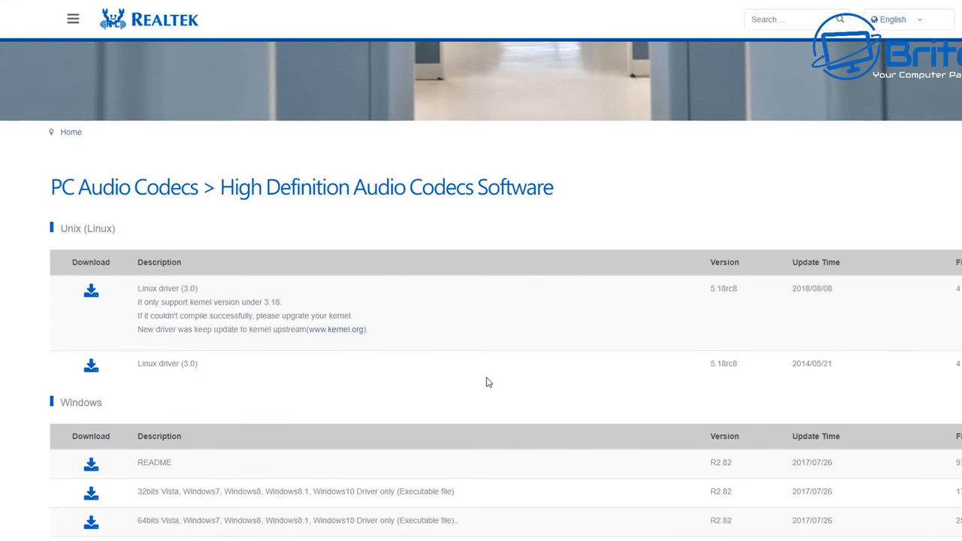
scroll(down, 3)
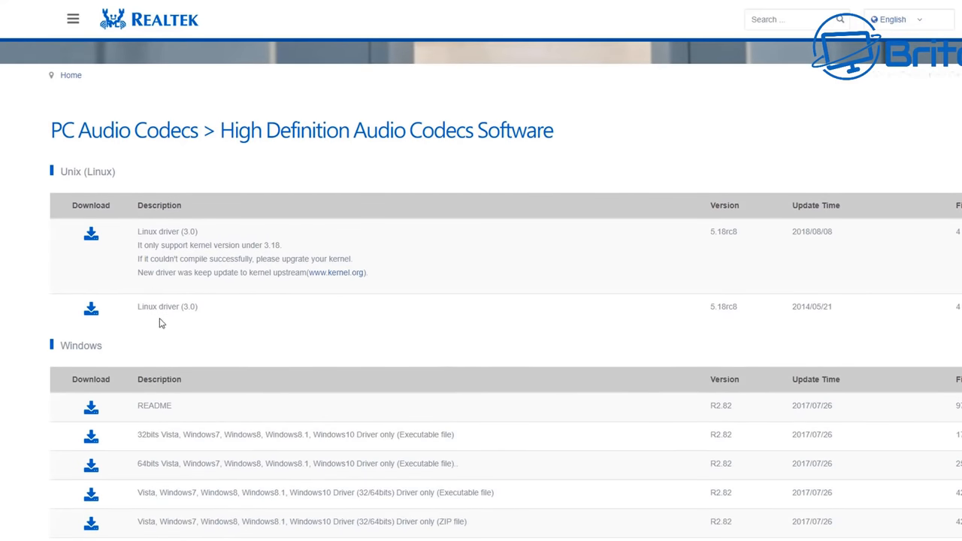
scroll(down, 3)
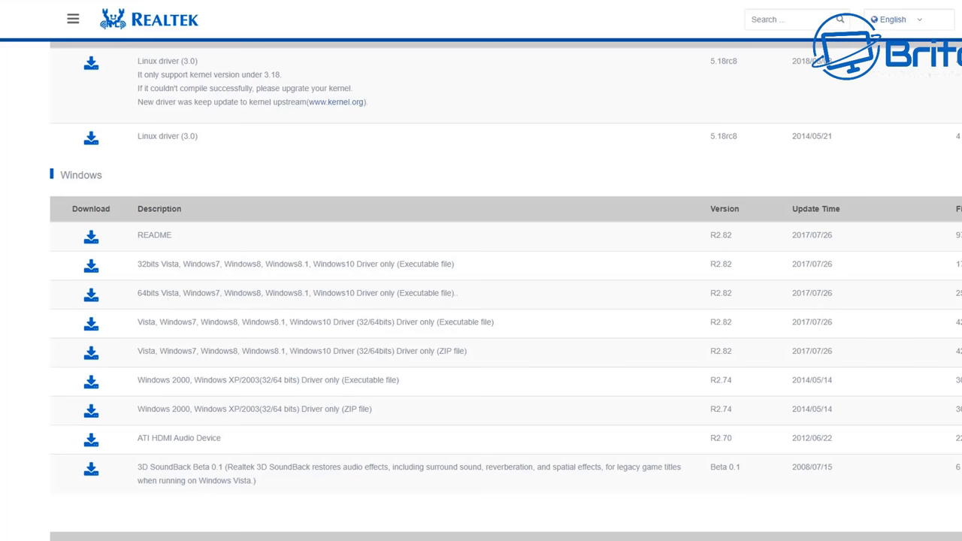
click(90, 293)
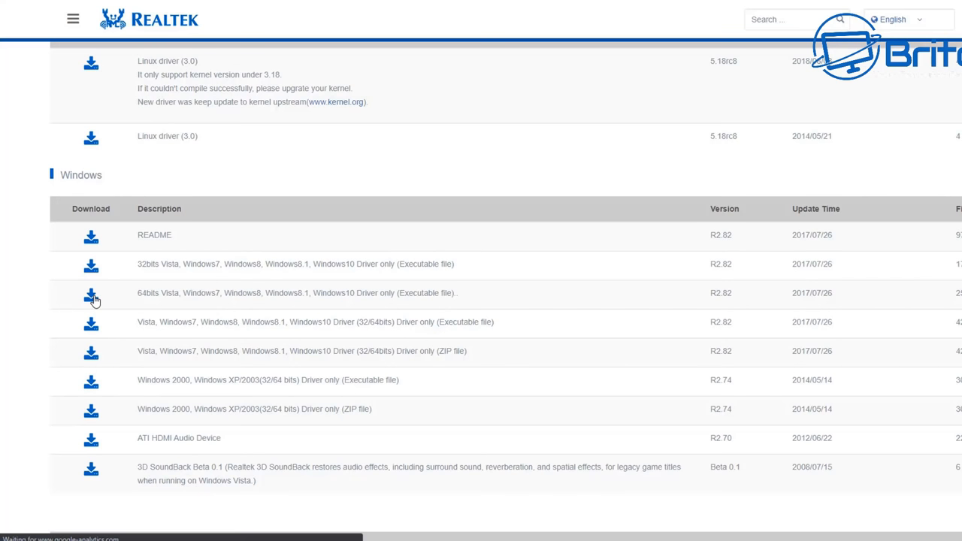
- Accept the download terms and request the 64-bit Windows driver file
click(90, 293)
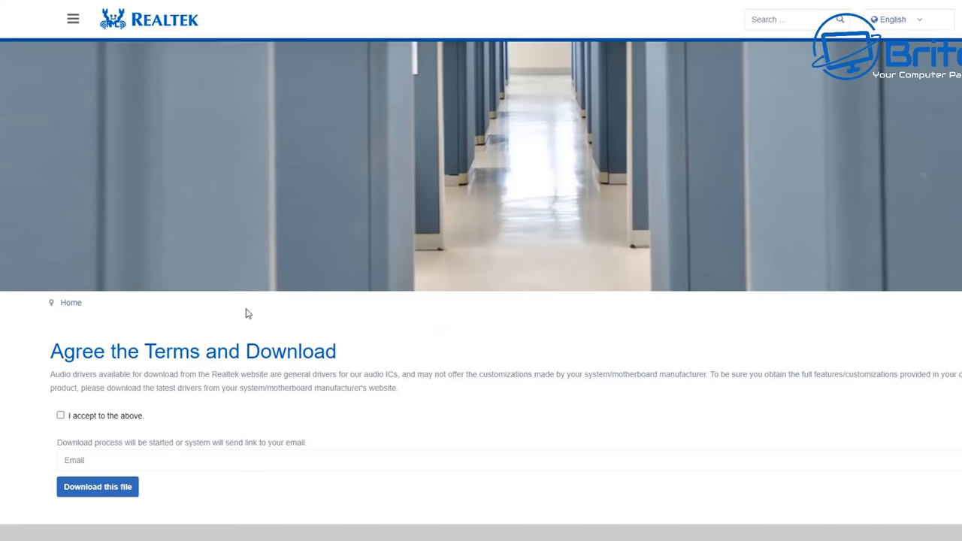
mouse_move(508, 346)
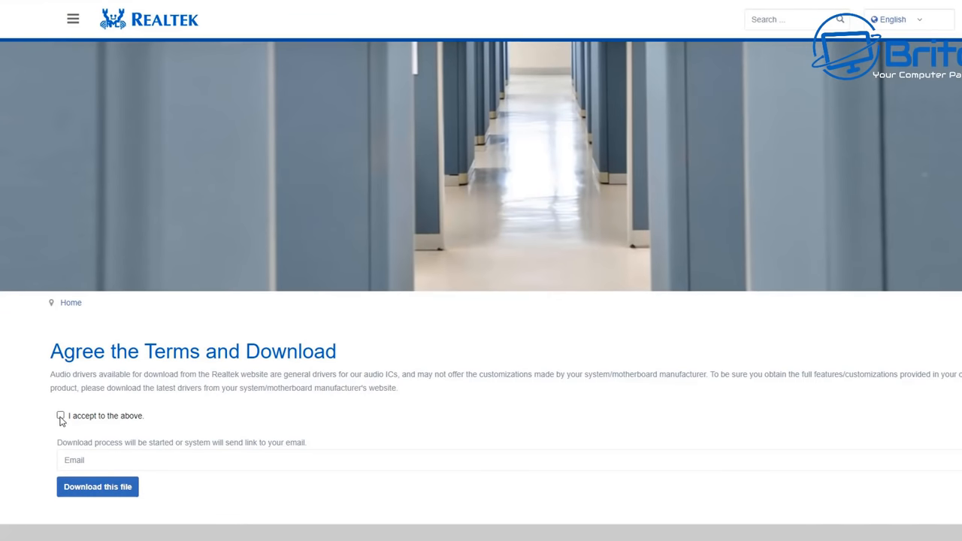
click(60, 415)
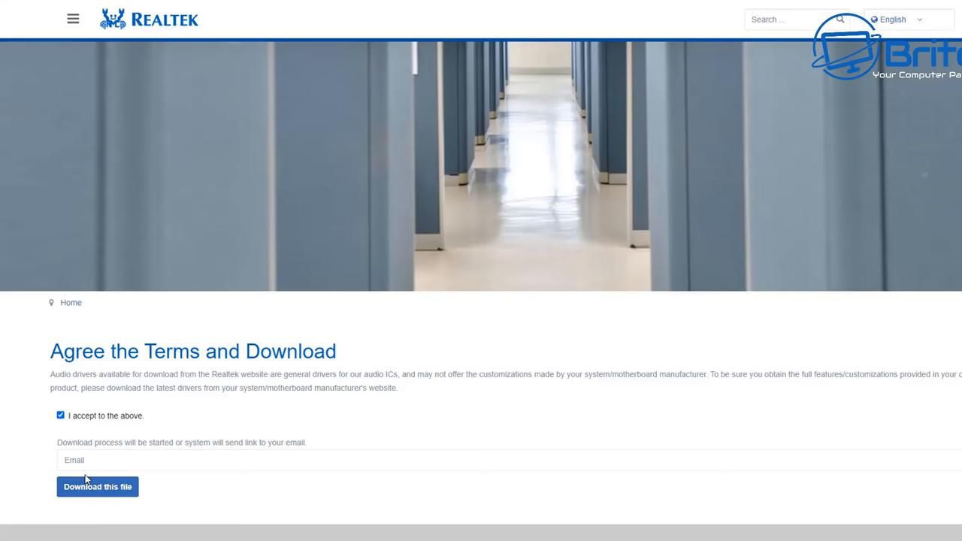
click(96, 487)
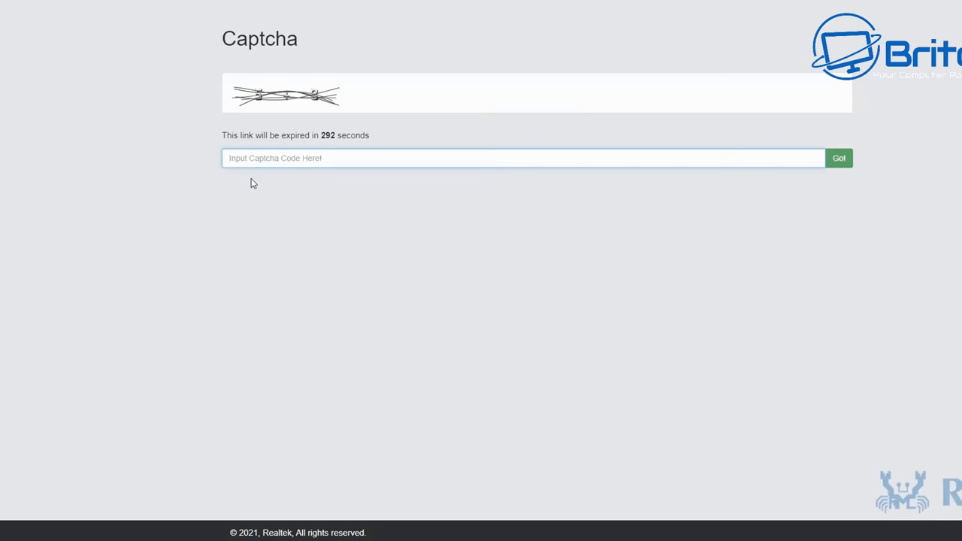
- Submit the captcha code so the Realtek driver download begins
text(8)
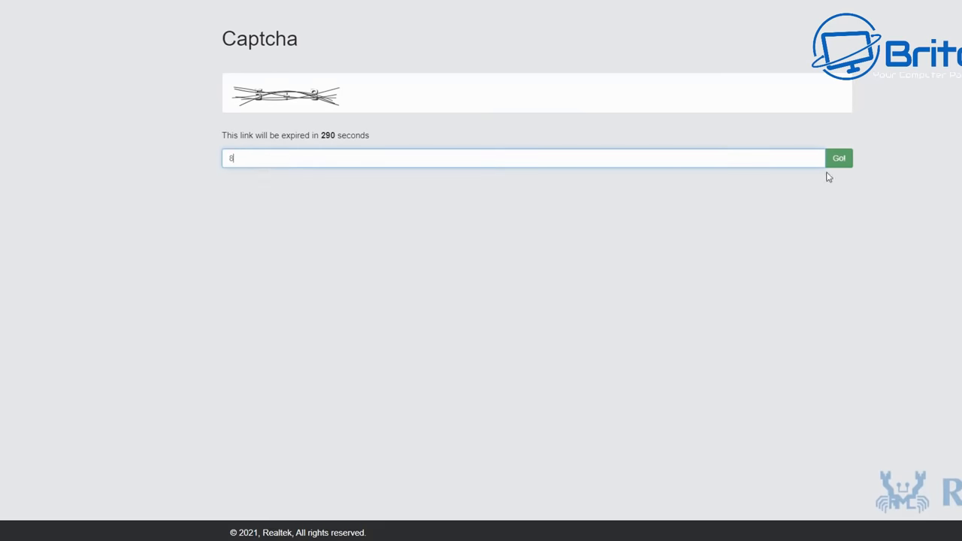
click(839, 158)
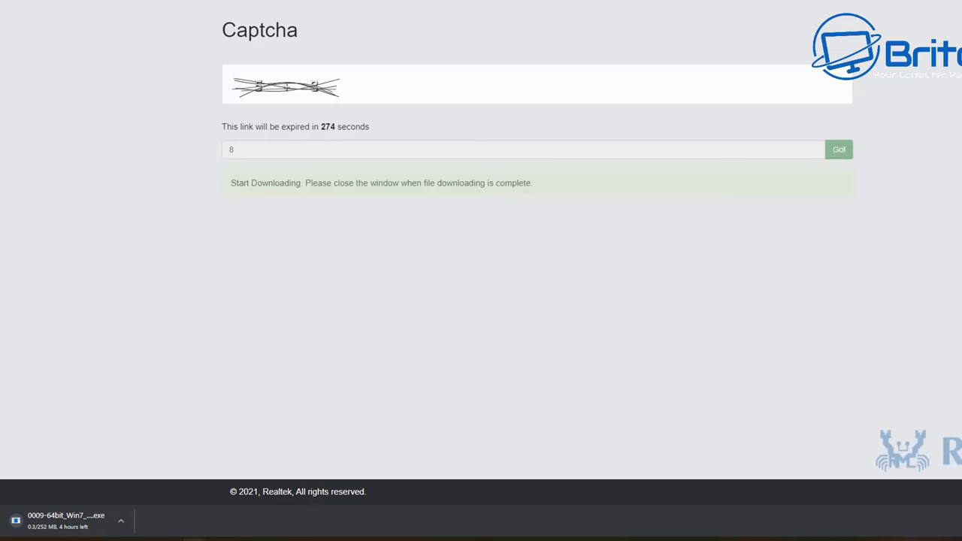
click(839, 149)
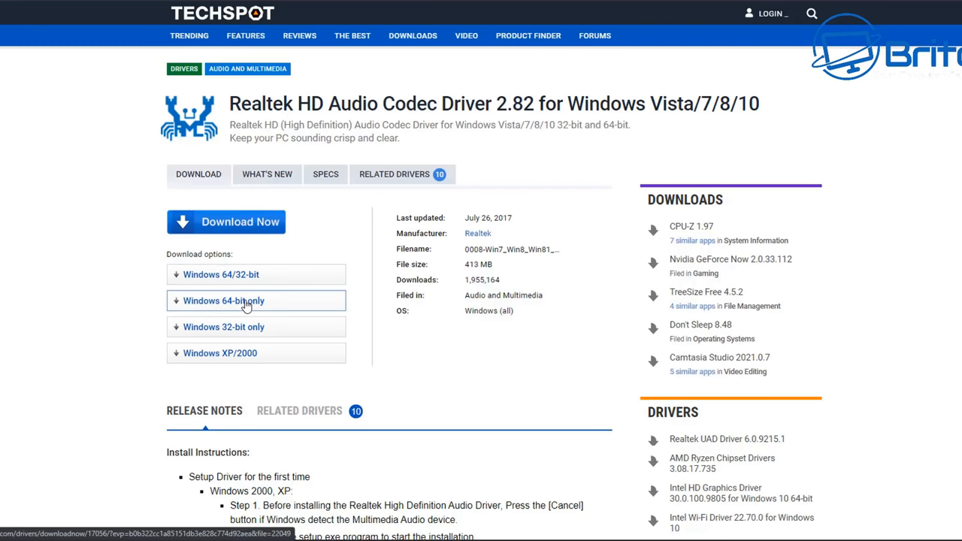
- Download the 'Windows 64-bit only' Realtek HD Audio Codec Driver 2.82 from TechSpot
click(255, 300)
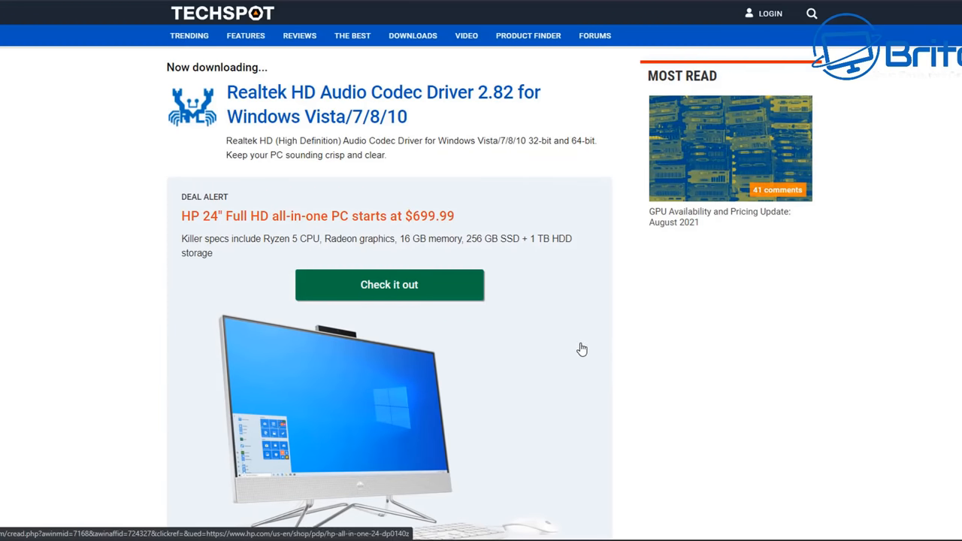
mouse_move(592, 418)
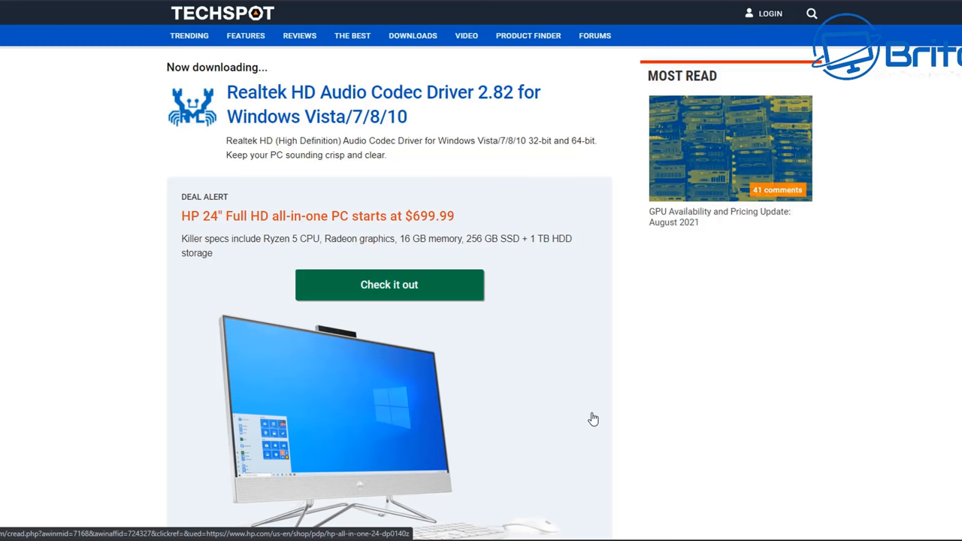
scroll(down, 3)
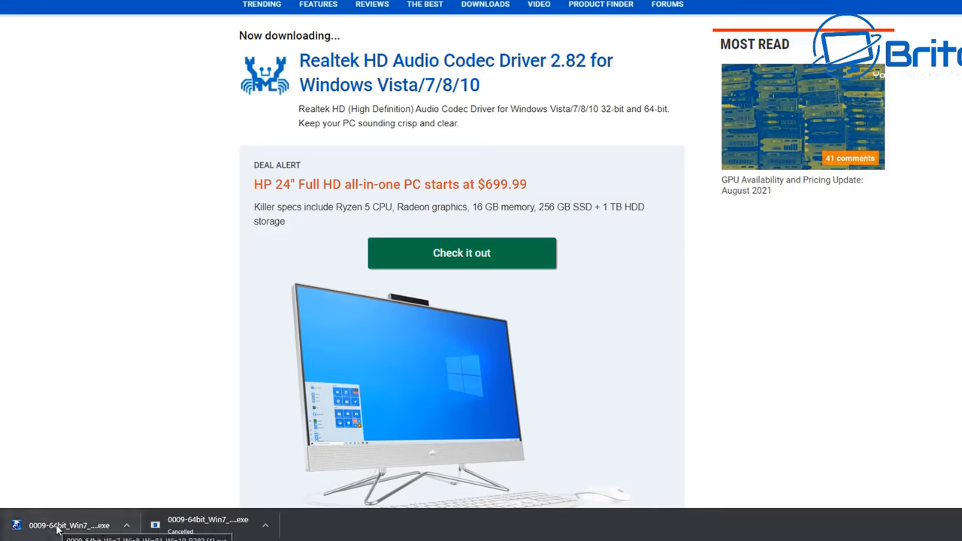
- Run the downloaded Realtek driver .exe from the browser download bar
click(72, 525)
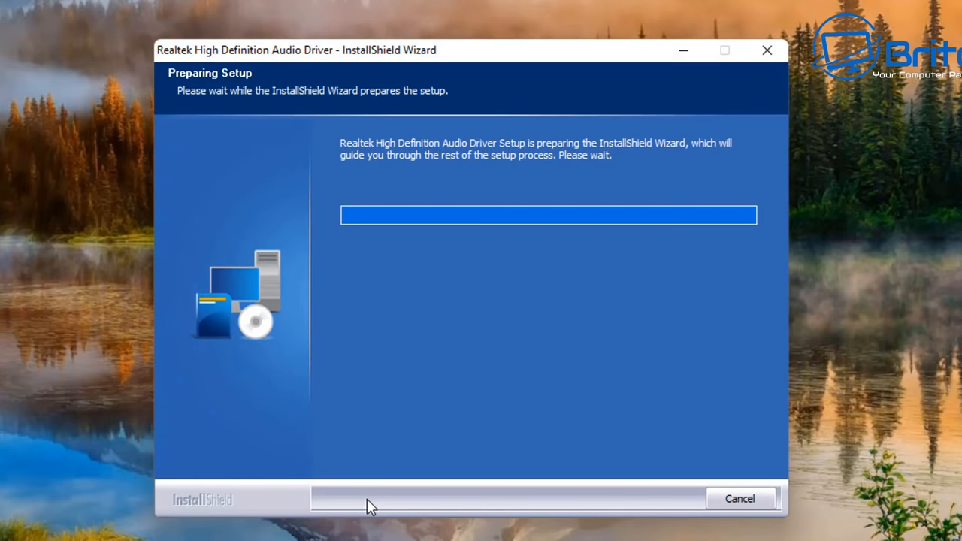
mouse_move(376, 505)
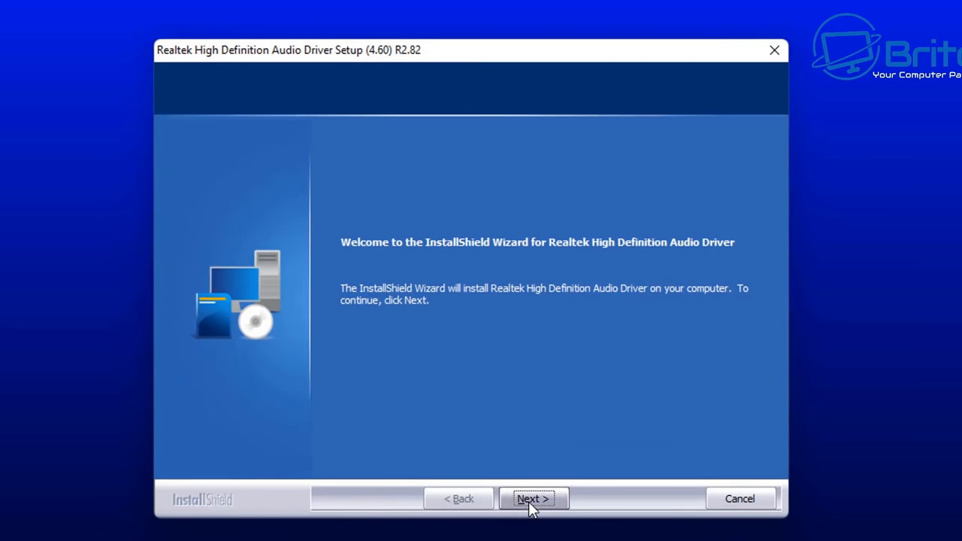
- Remove the old Realtek driver, restart now, and finish installing the new driver
click(532, 499)
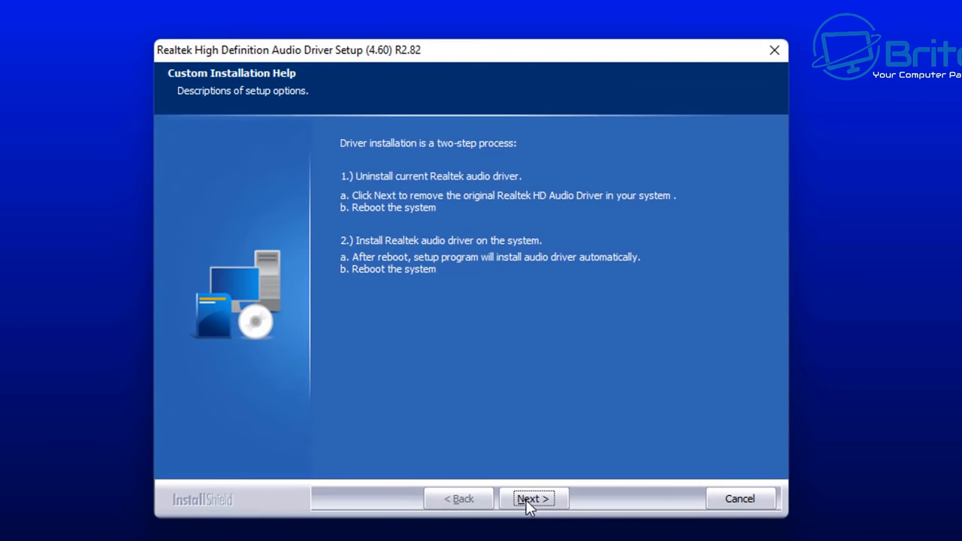
mouse_move(463, 295)
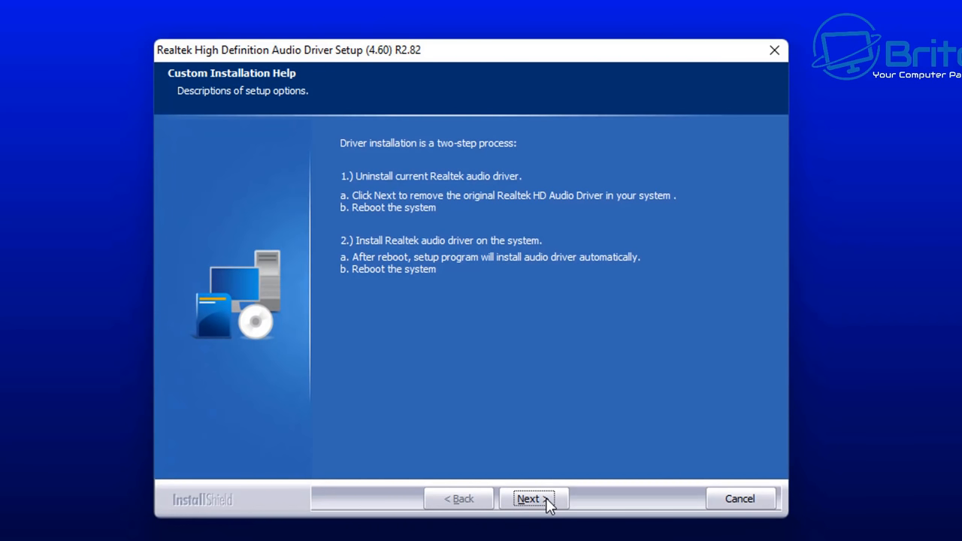
click(532, 499)
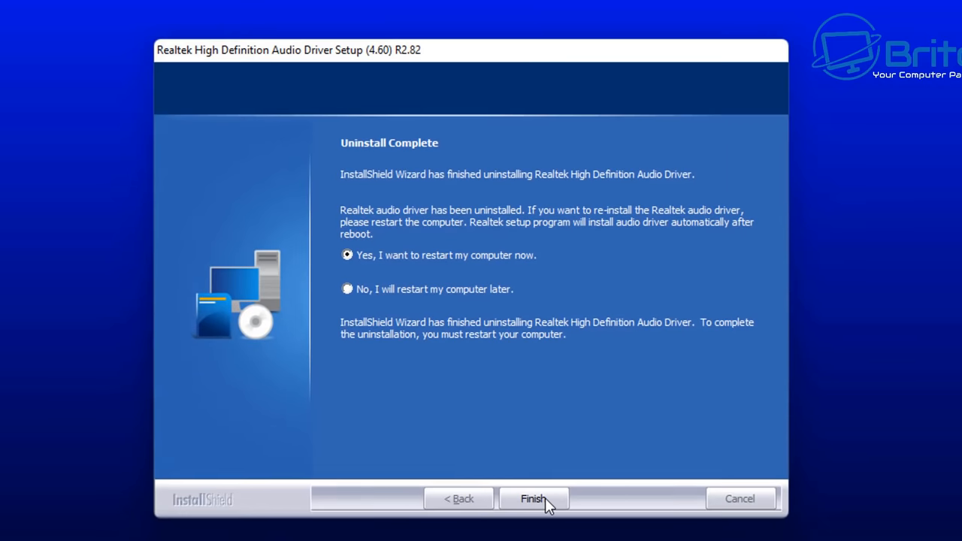
mouse_move(128, 370)
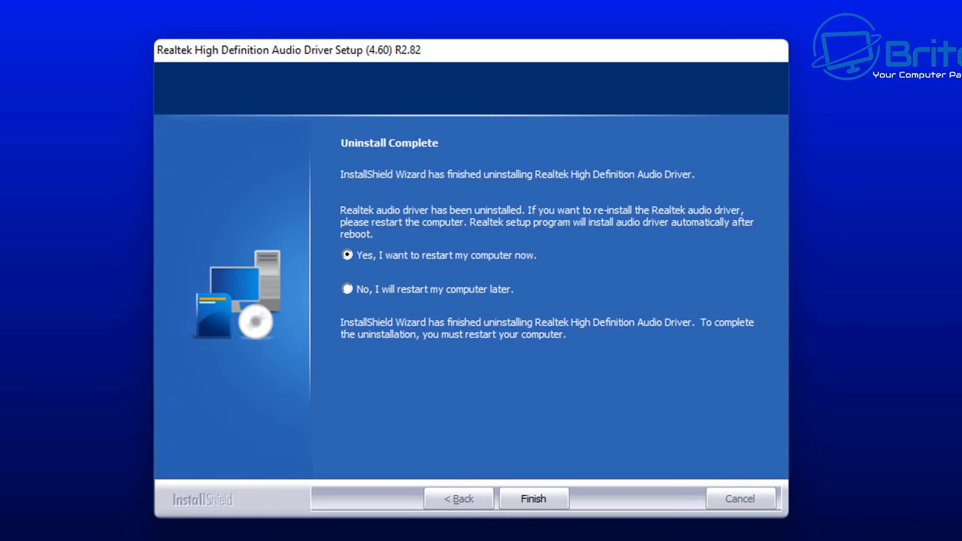
click(532, 500)
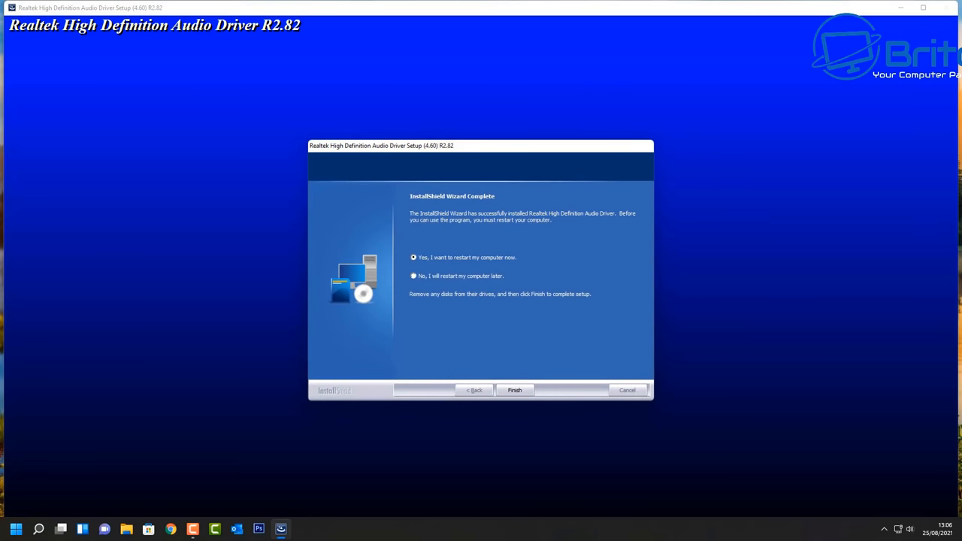
click(514, 391)
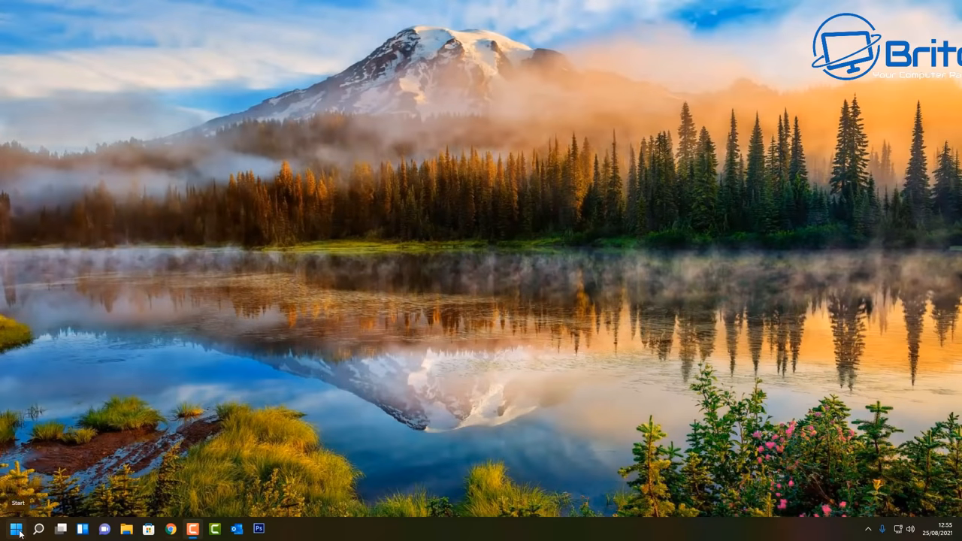
- Open Device Manager and select NVIDIA High Definition Audio under Sound controllers
right_click(15, 529)
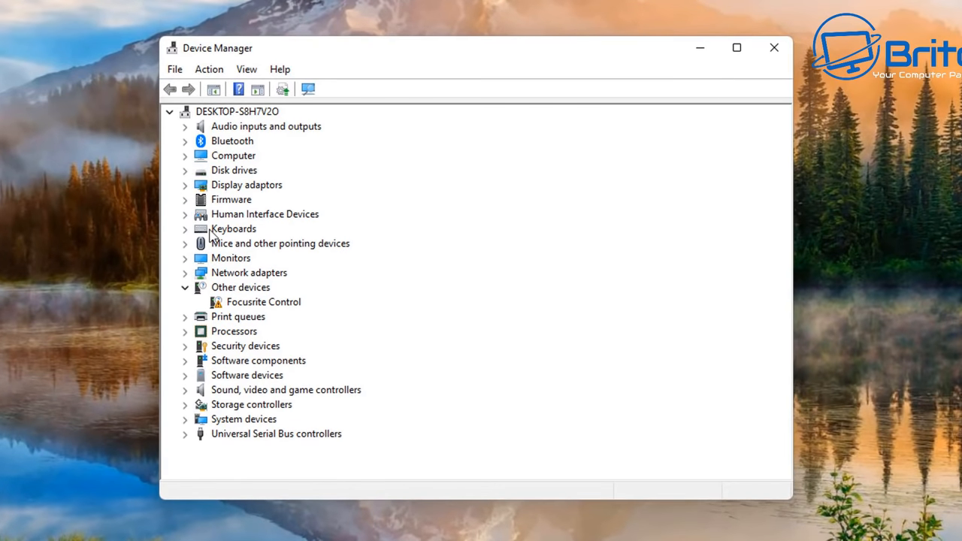
mouse_move(189, 381)
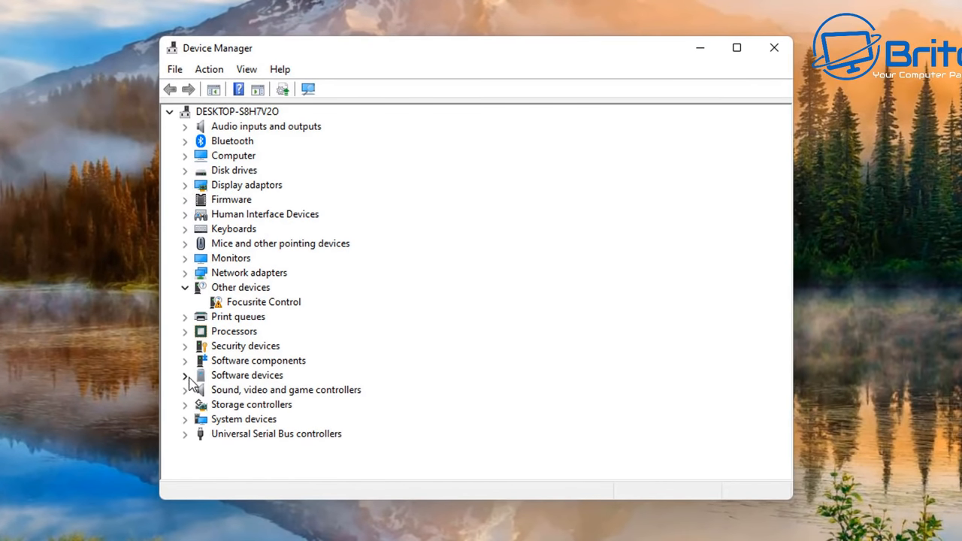
click(185, 390)
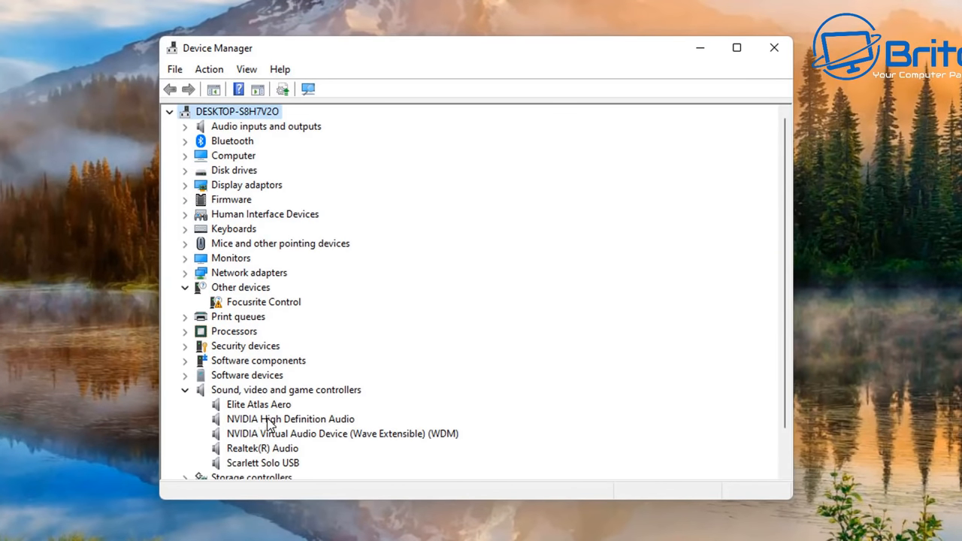
click(290, 418)
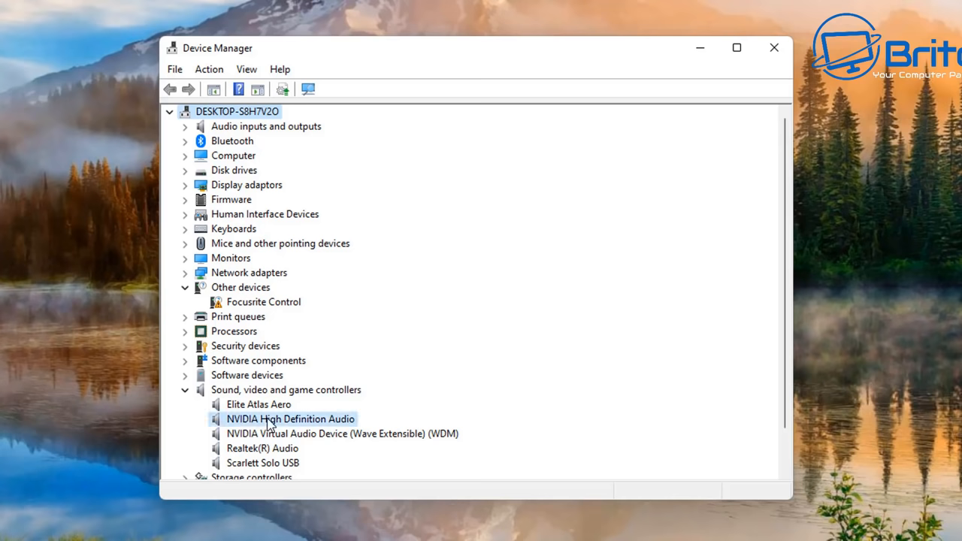
- Update the NVIDIA audio driver, letting Windows search automatically for a better one
right_click(290, 418)
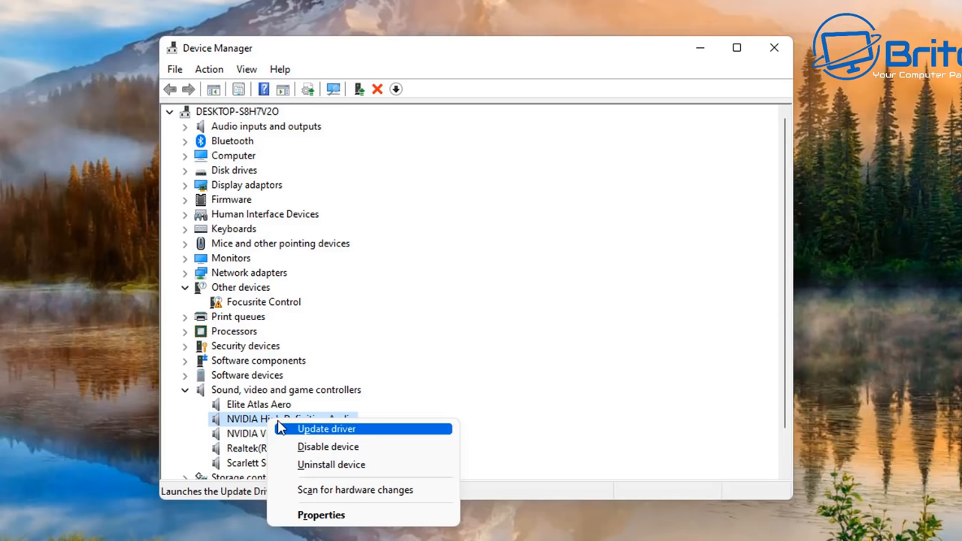
click(326, 428)
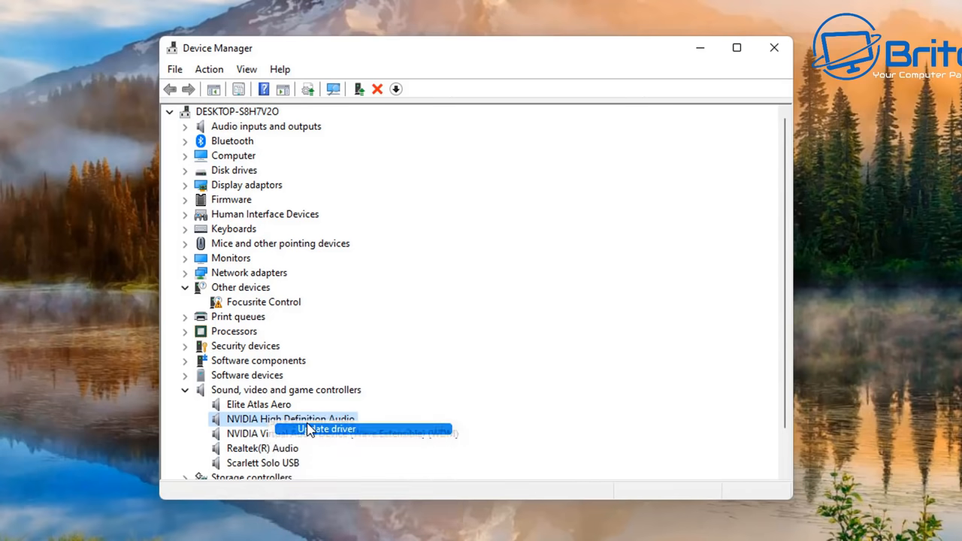
click(328, 429)
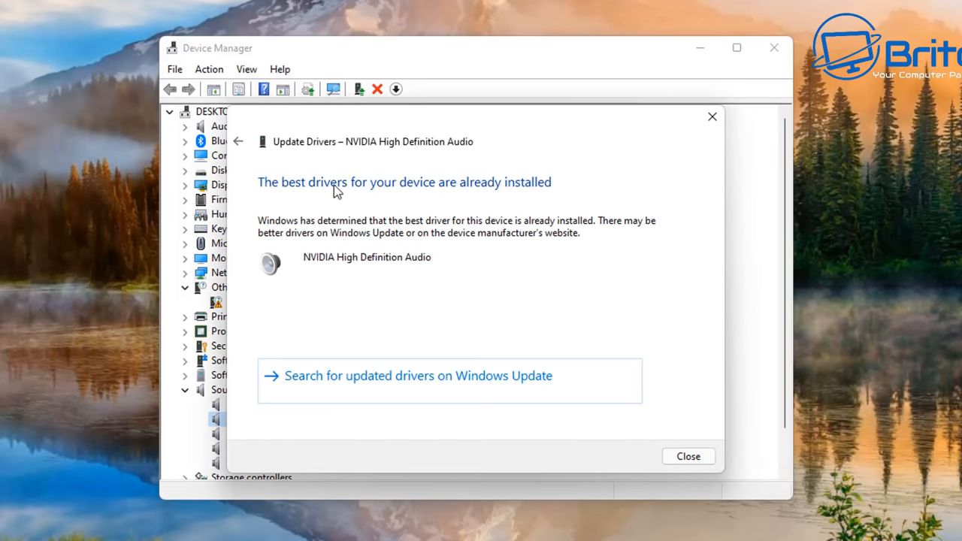
mouse_move(320, 353)
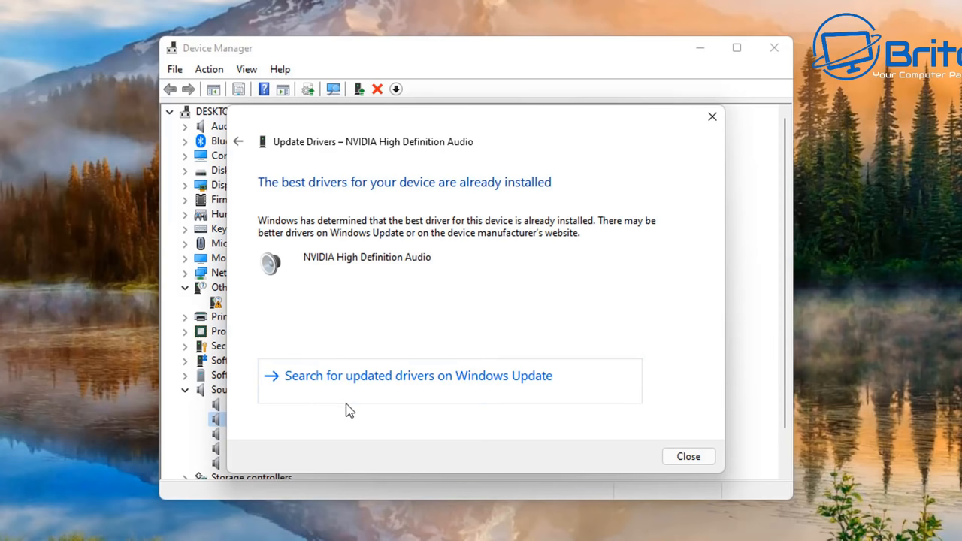
mouse_move(474, 391)
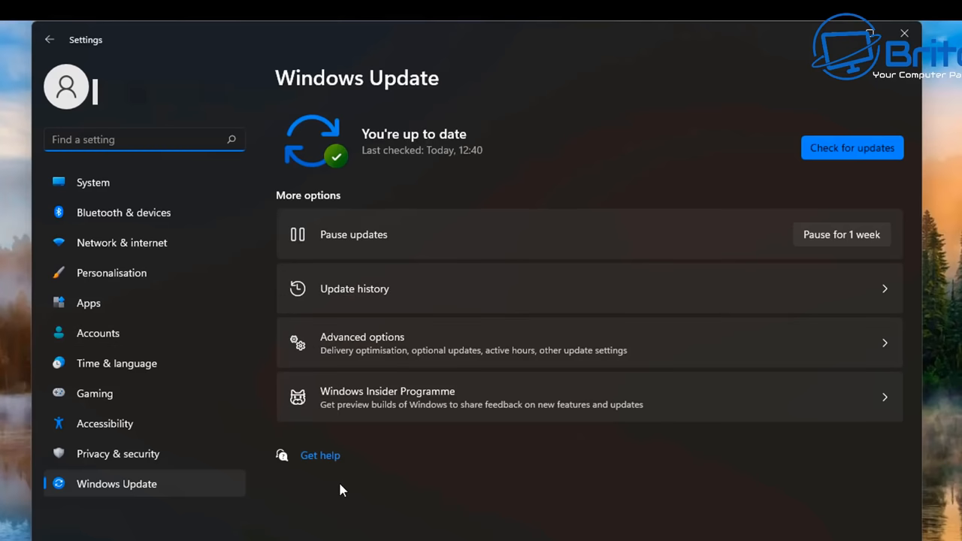
mouse_move(832, 96)
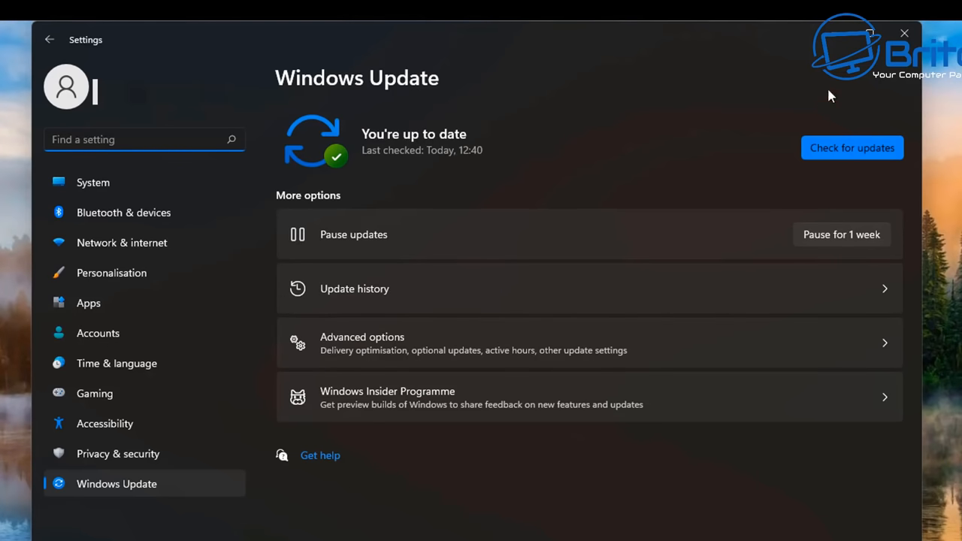
mouse_move(906, 34)
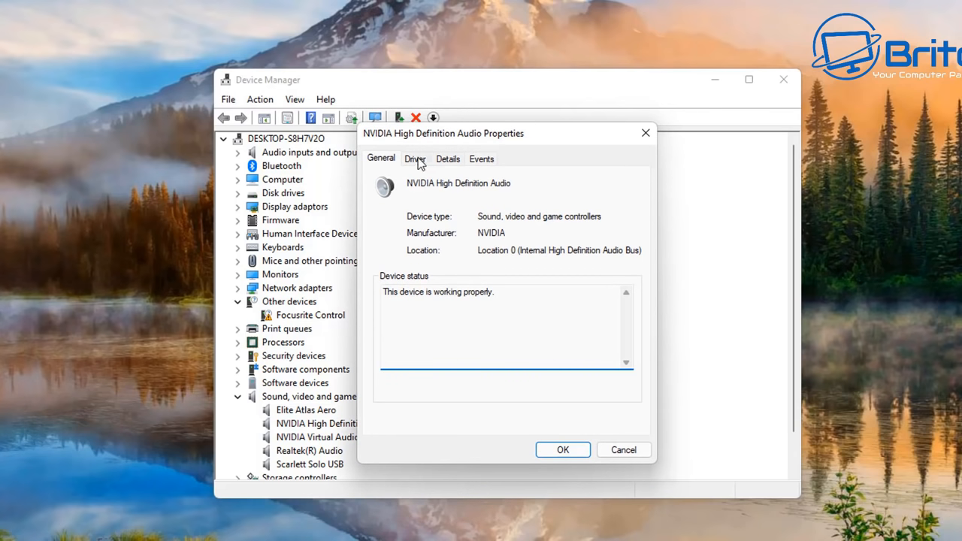
- View Realtek(R) Audio Properties showing driver version 6.0.9126.1
click(415, 159)
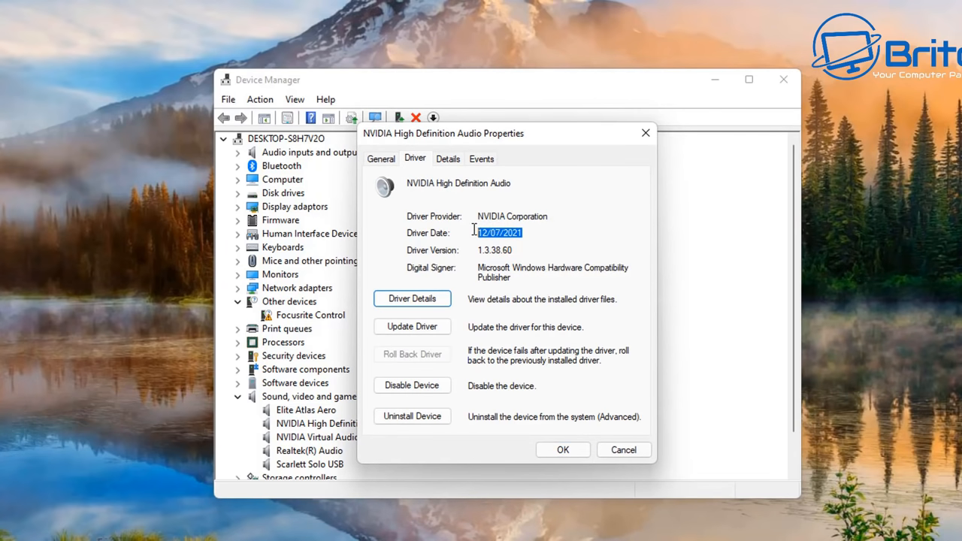
mouse_move(526, 274)
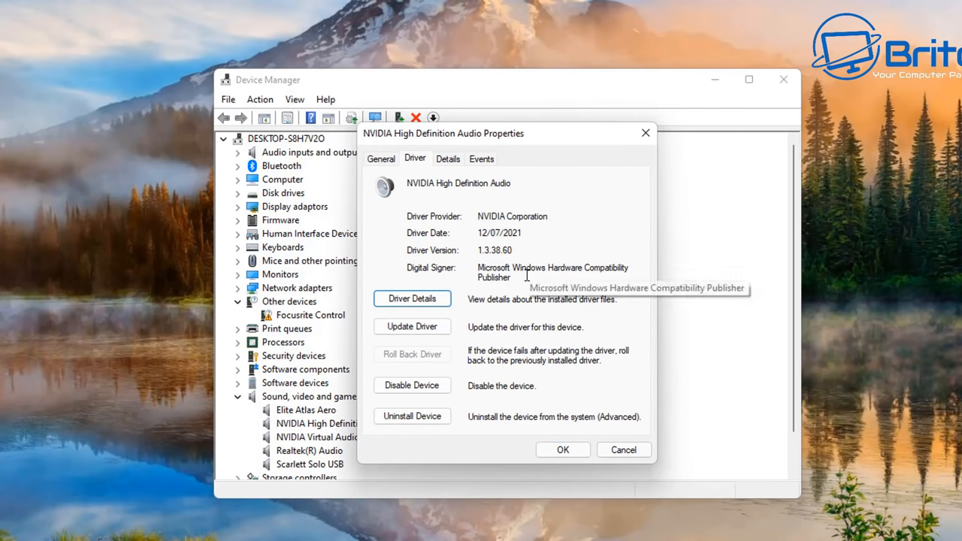
mouse_move(574, 363)
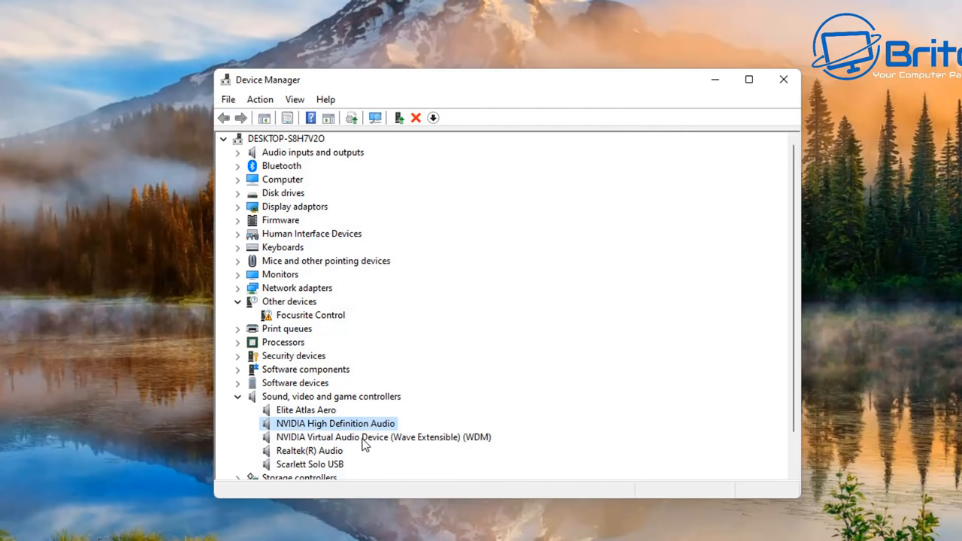
right_click(310, 451)
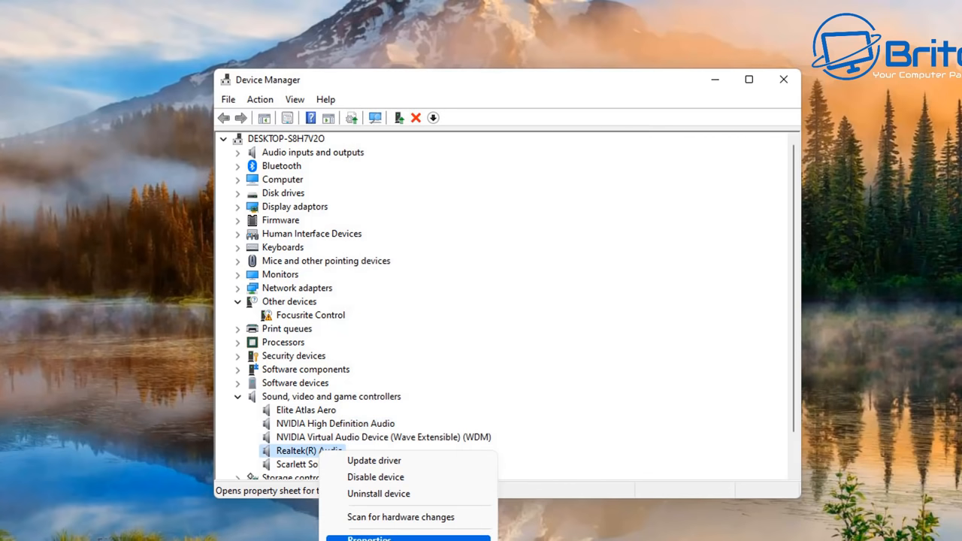
click(368, 535)
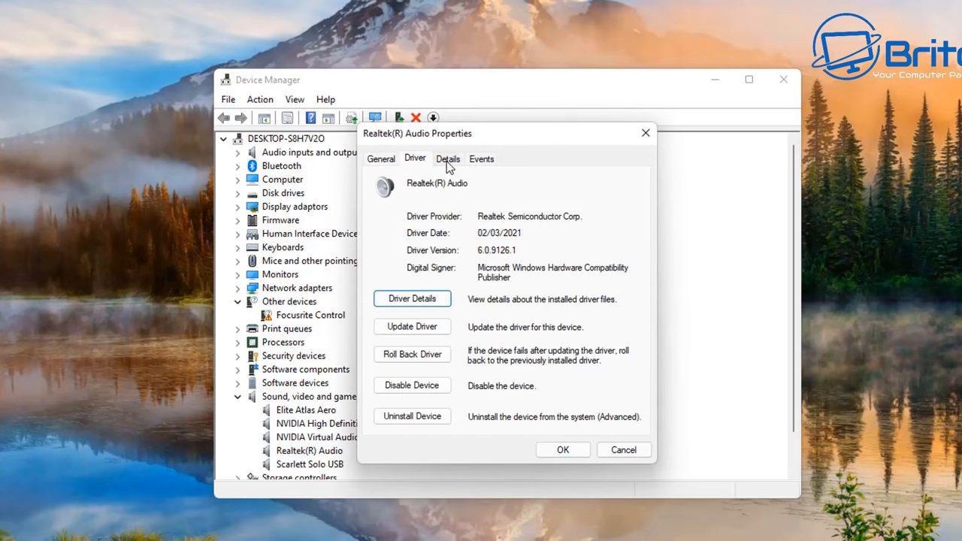
mouse_move(535, 233)
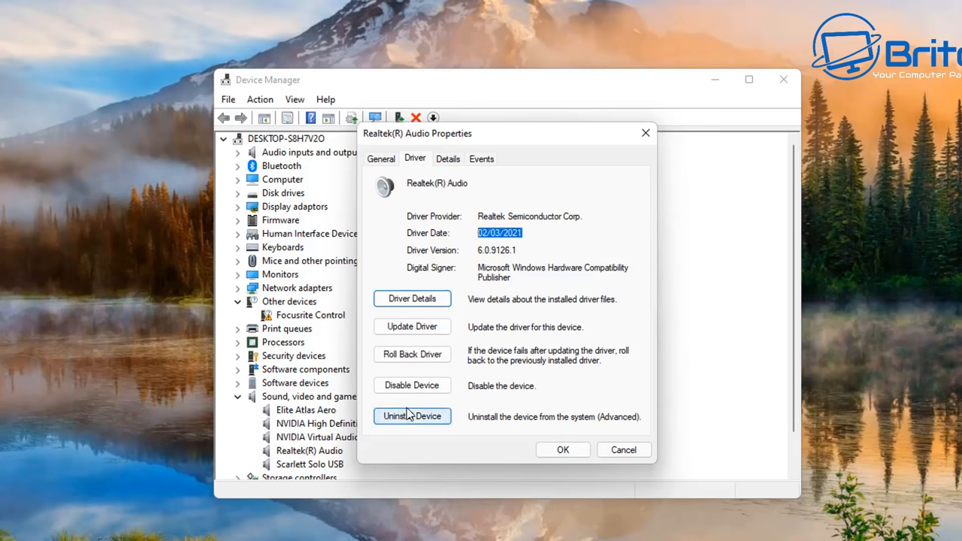
- Start Update Driver for Realtek(R) Audio and list the compatible drivers on this computer
click(412, 326)
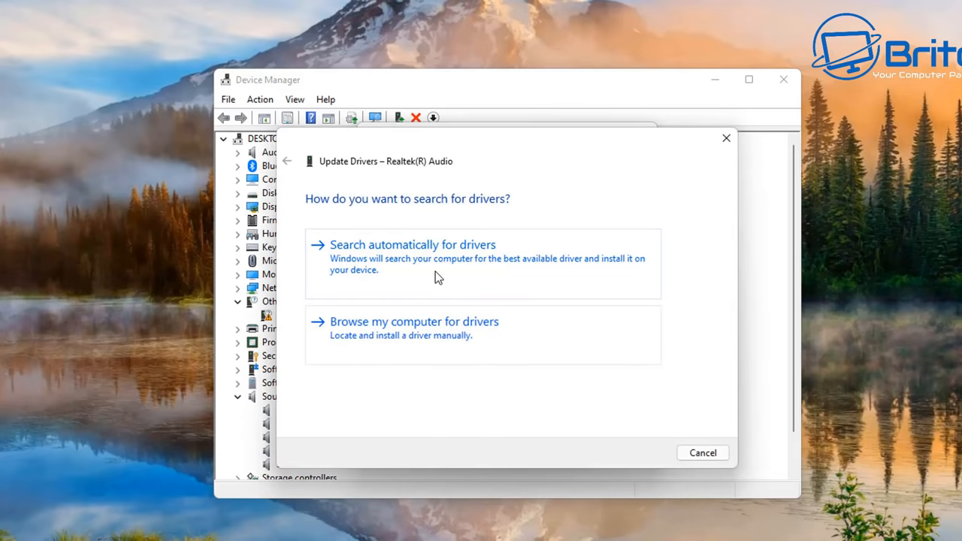
click(412, 244)
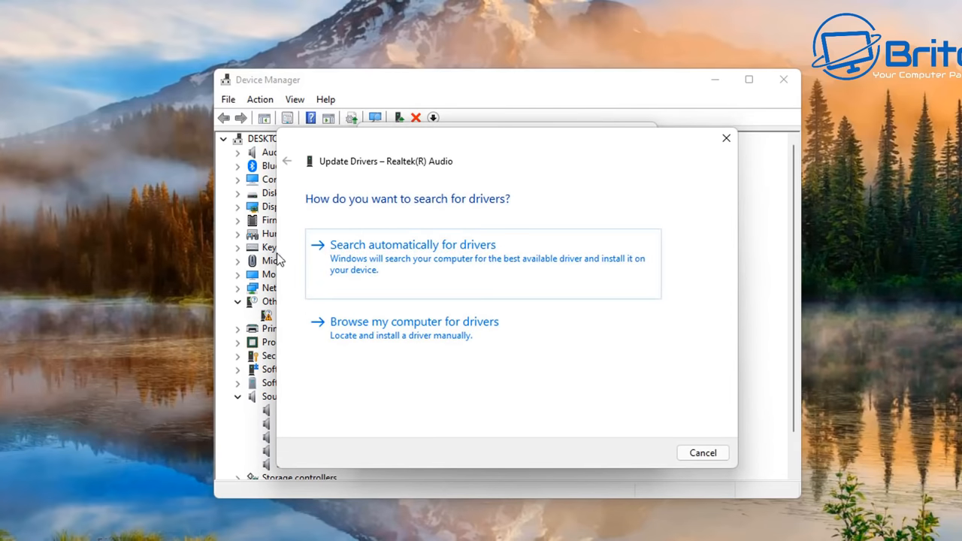
click(414, 321)
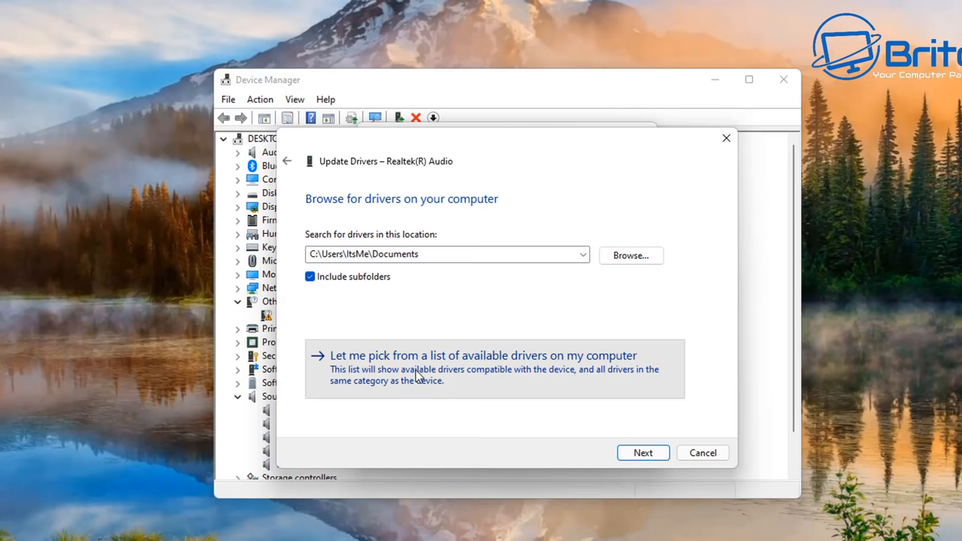
click(484, 355)
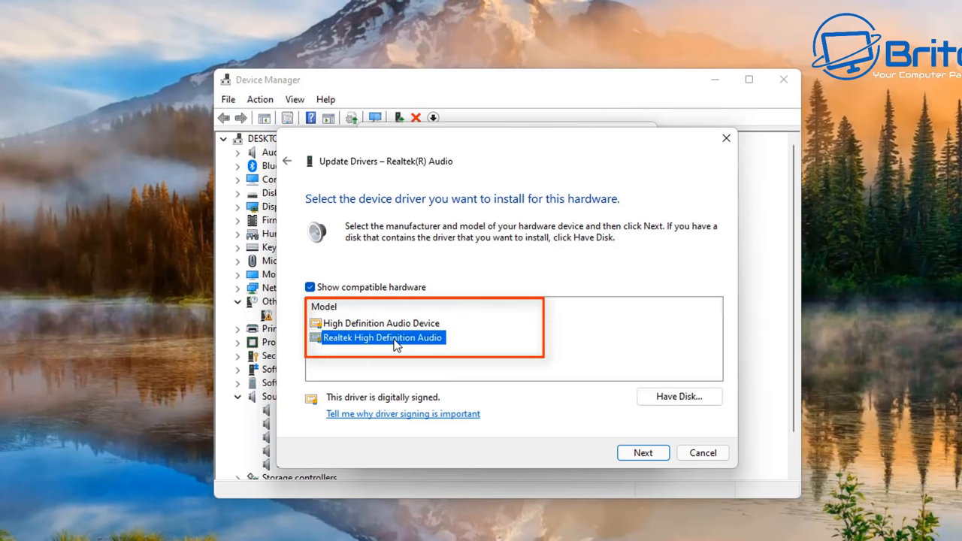
mouse_move(412, 336)
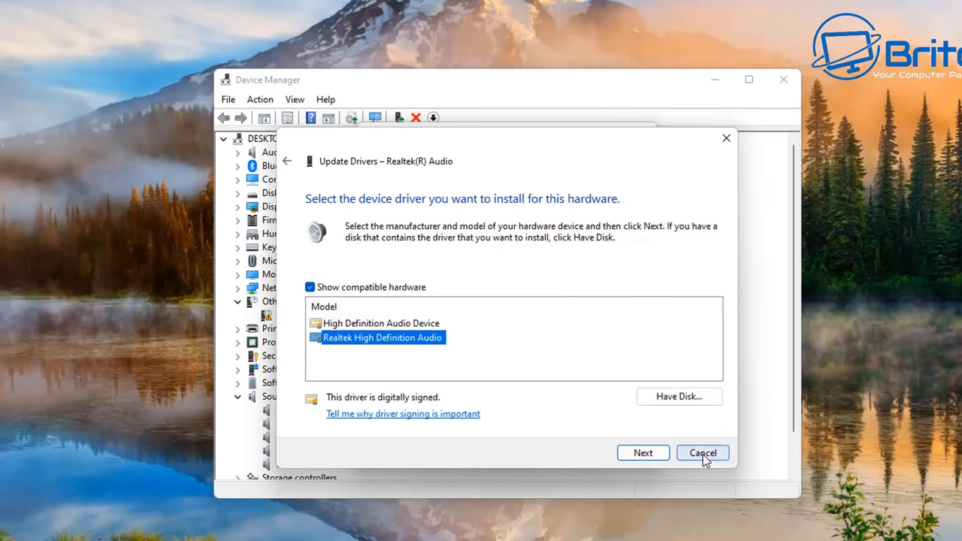
- Cancel the driver update and close the Realtek(R) Audio properties unchanged
click(701, 452)
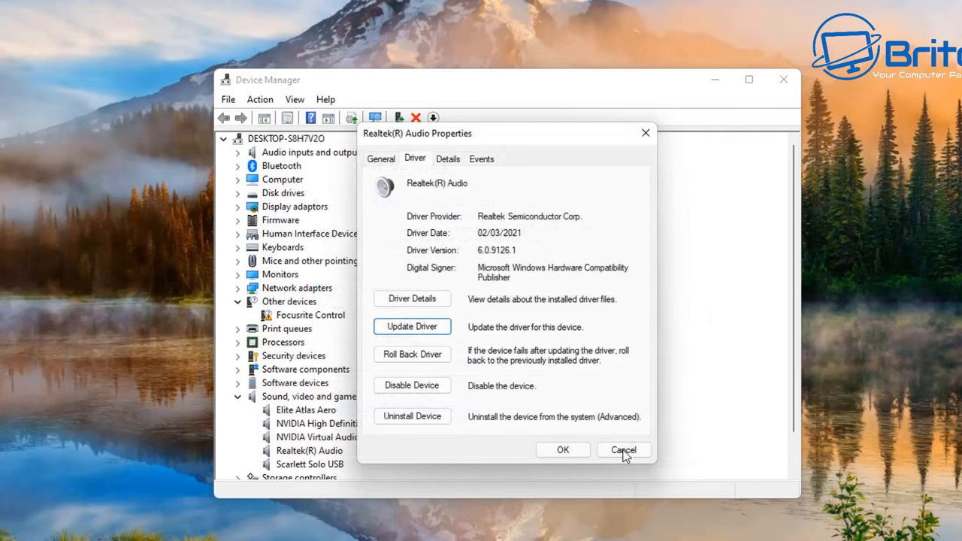
click(622, 450)
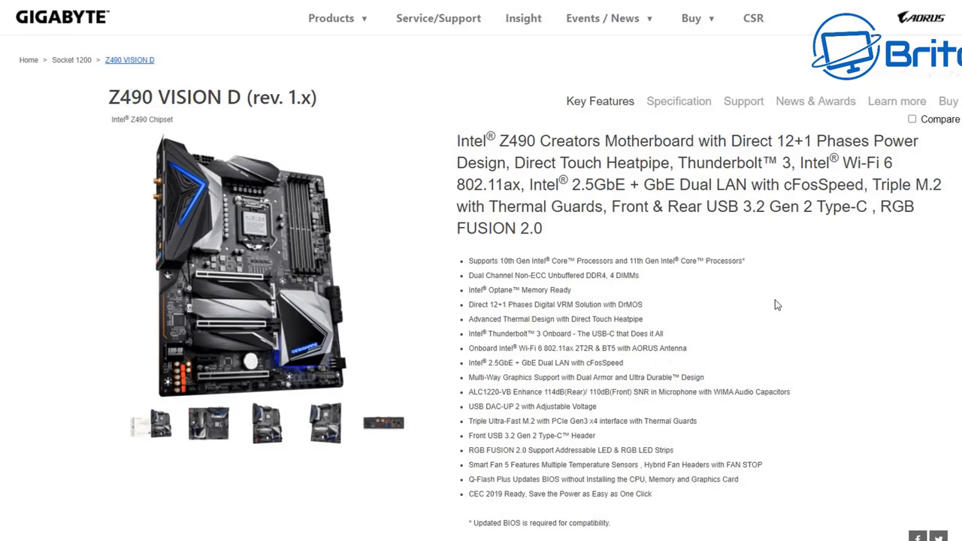
mouse_move(764, 303)
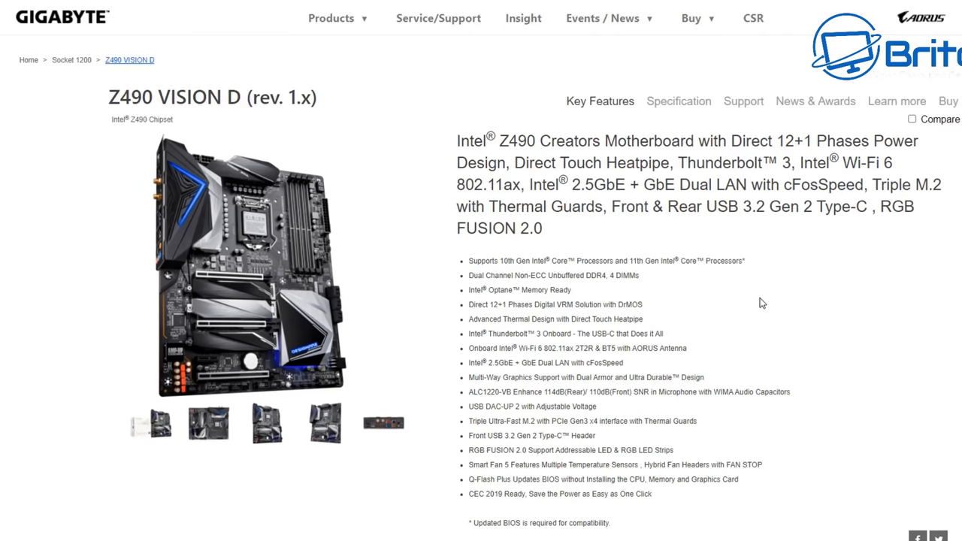
mouse_move(743, 103)
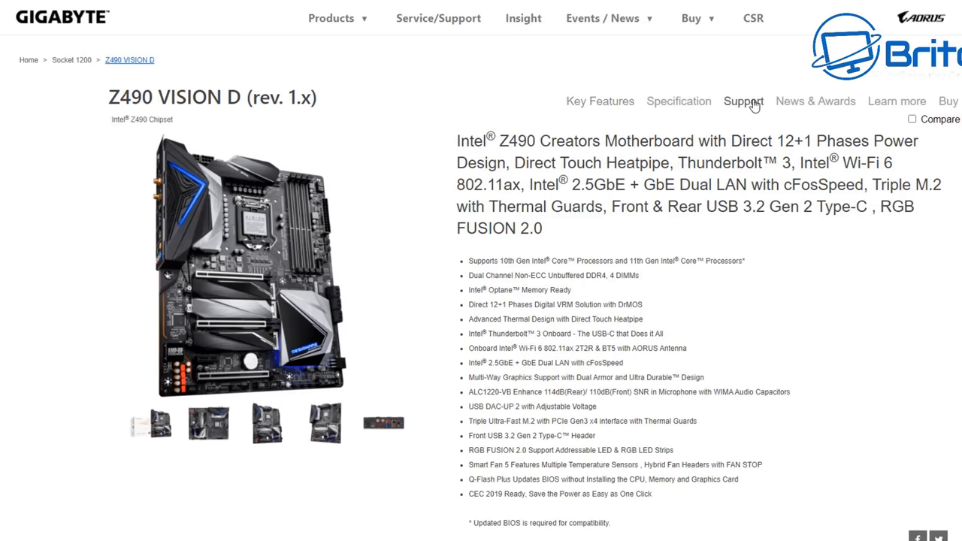
- From Z490 VISION D Support > Driver, download Realtek HD Audio Driver 6.0.9126.1
click(743, 103)
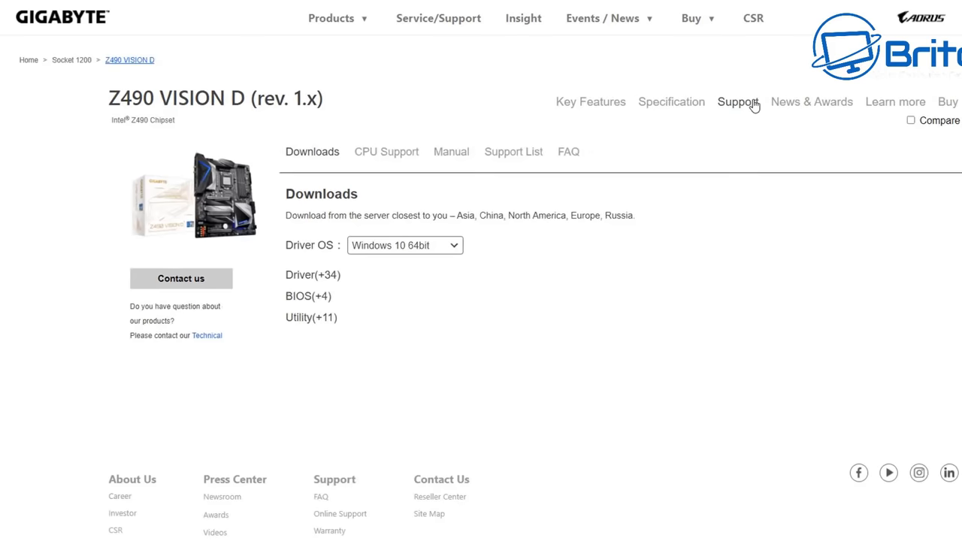
click(313, 274)
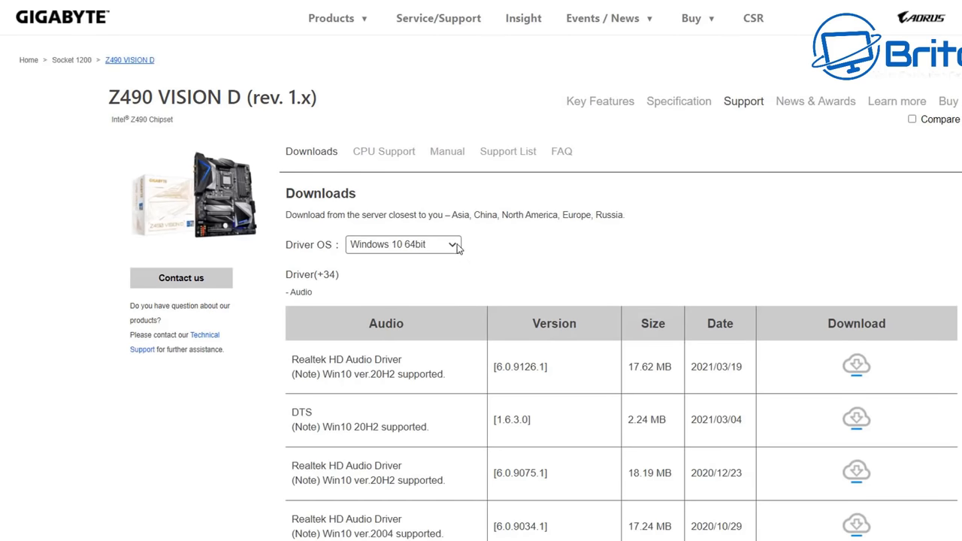
mouse_move(410, 252)
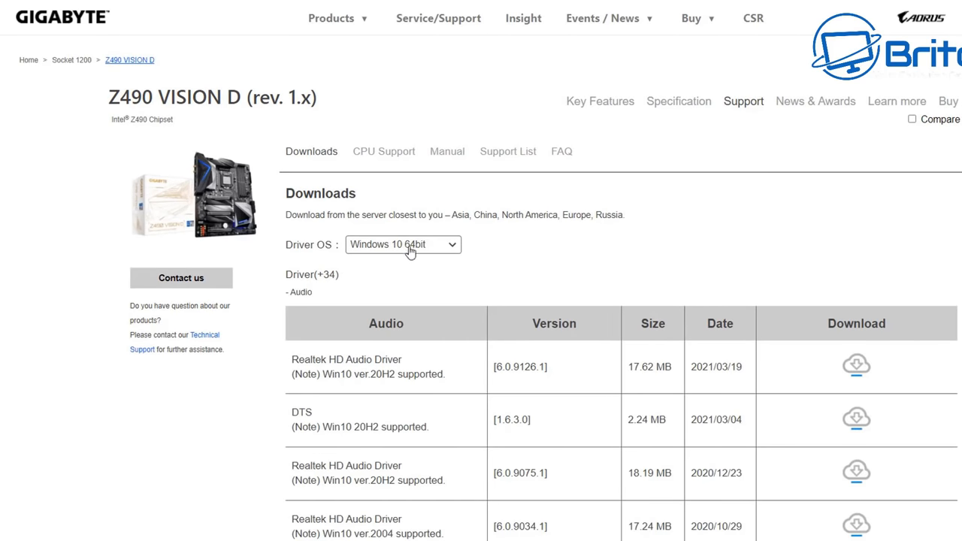
mouse_move(722, 322)
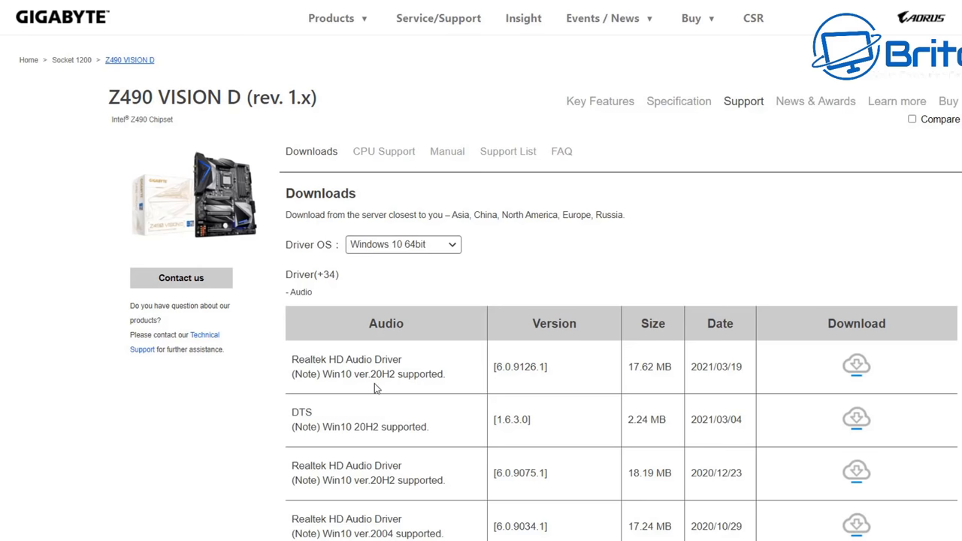
mouse_move(857, 379)
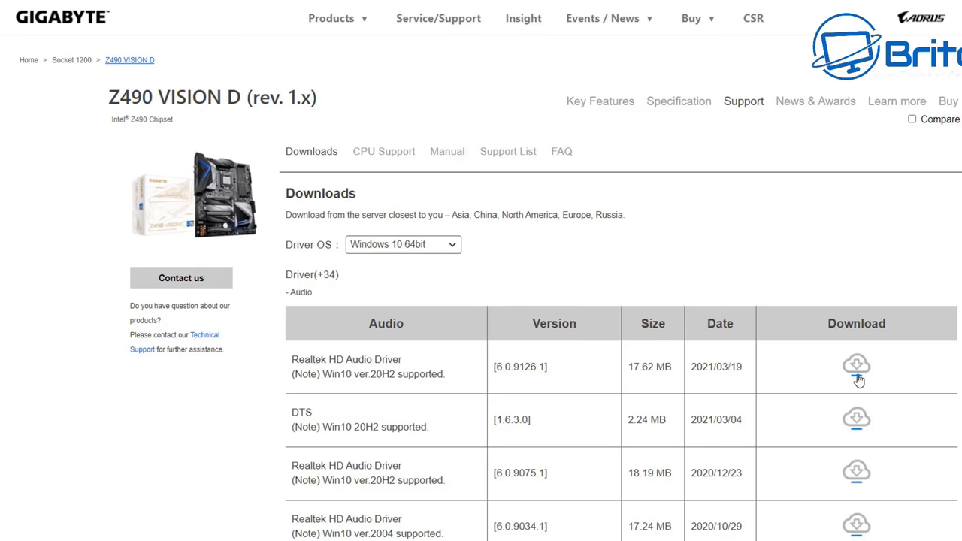
click(857, 366)
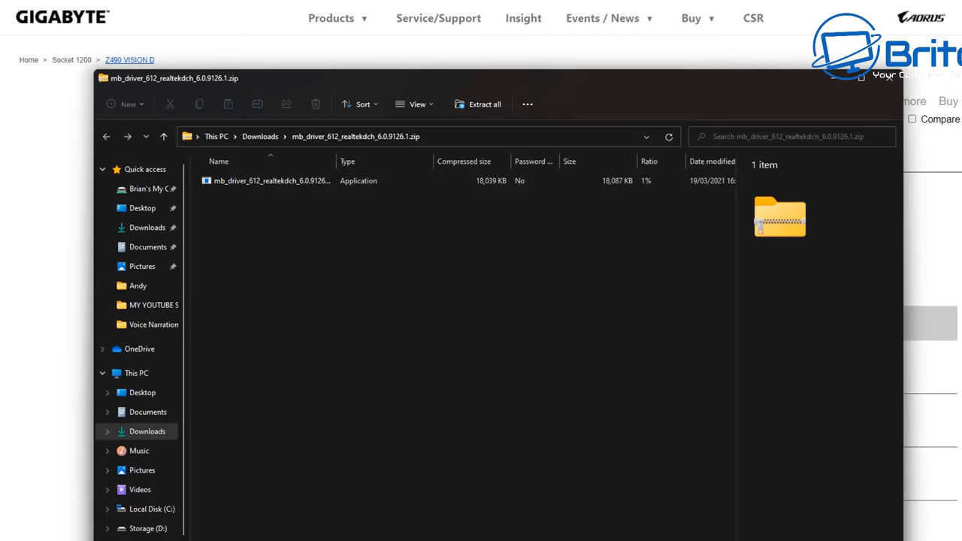
- Select the mb_driver_612_realtekdch_6.0.9126.1 setup application inside the downloaded zip
click(271, 181)
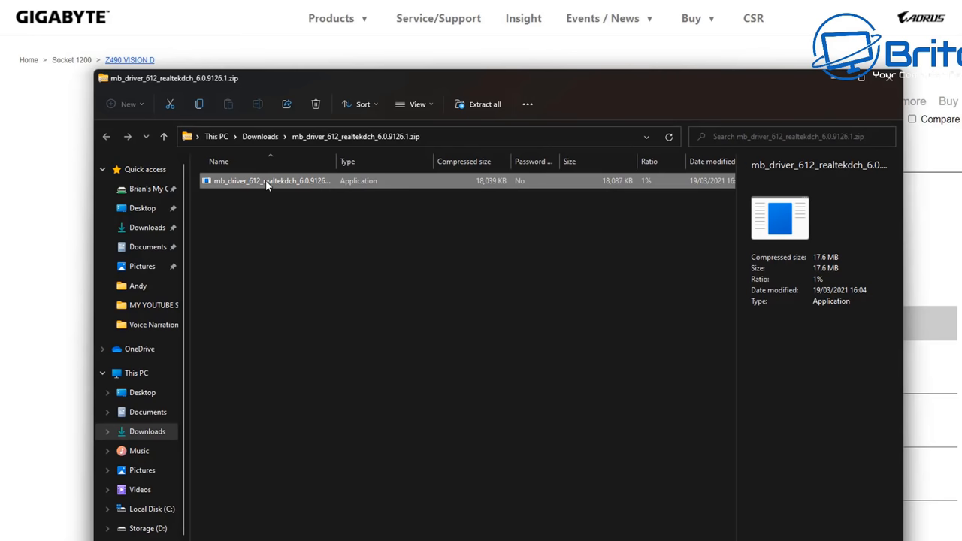
mouse_move(278, 187)
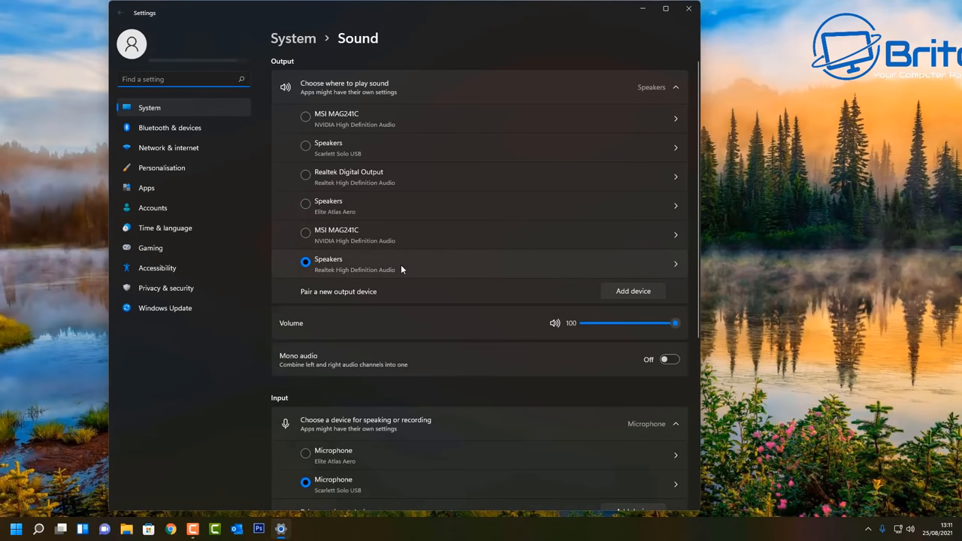
- For Realtek Speakers keep 24 bit 48000 Hz, turn Enhance audio on, and show Advanced properties
click(675, 265)
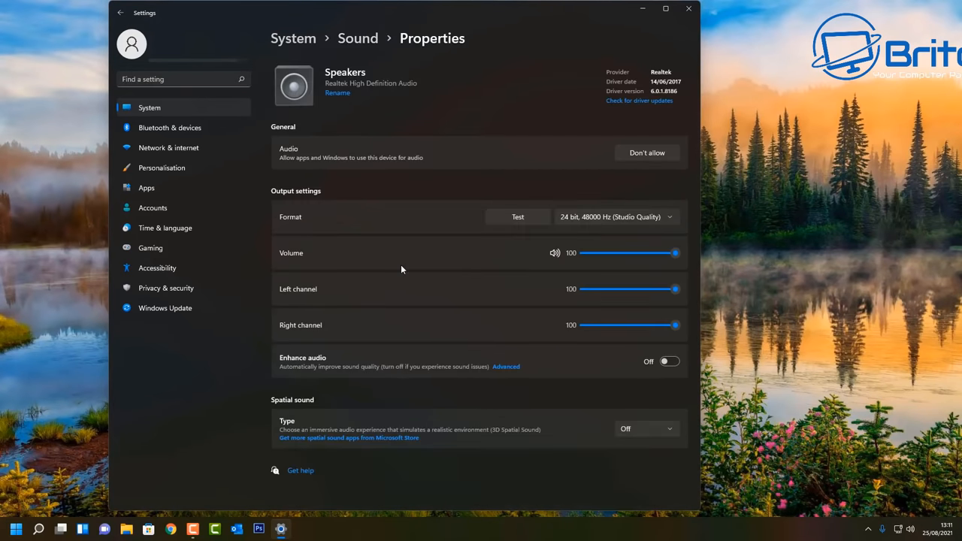
mouse_move(289, 373)
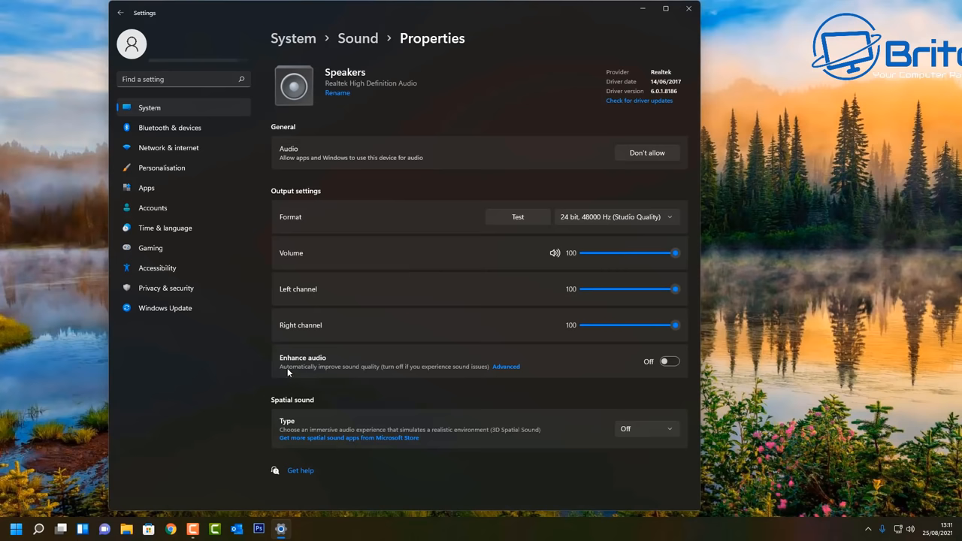
mouse_move(674, 233)
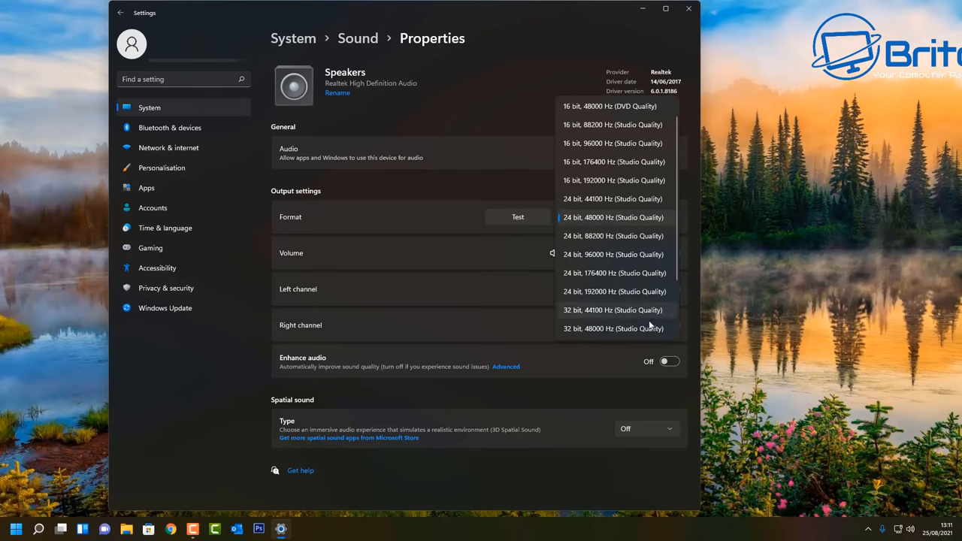
click(613, 216)
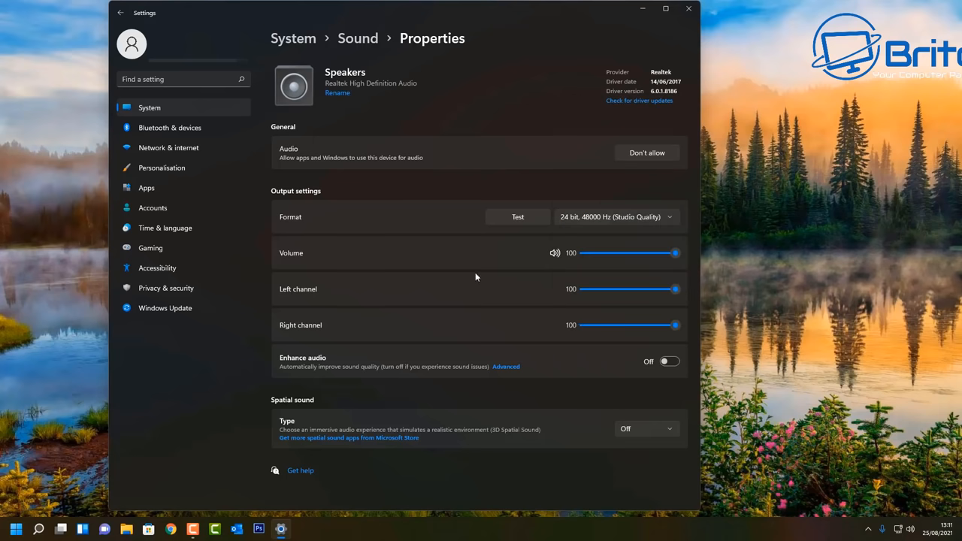
mouse_move(662, 448)
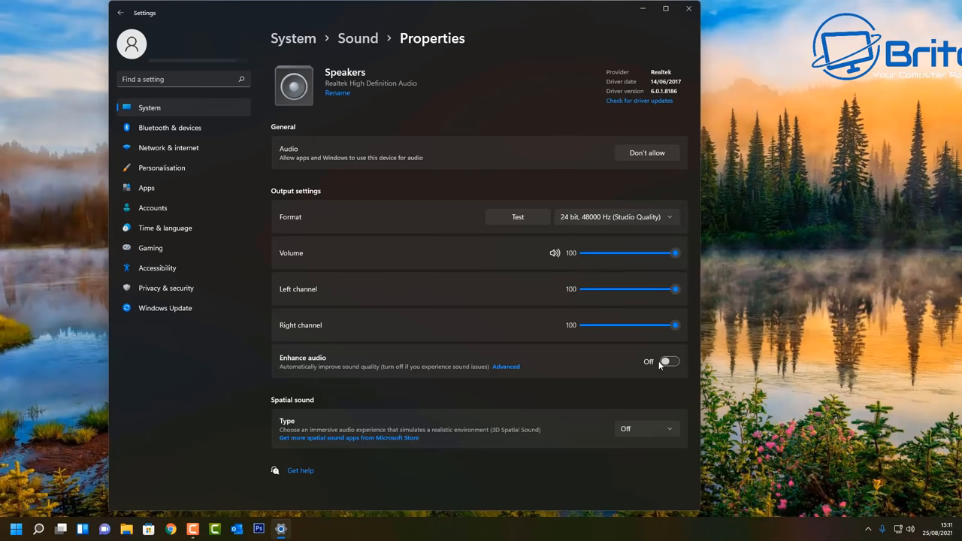
click(667, 361)
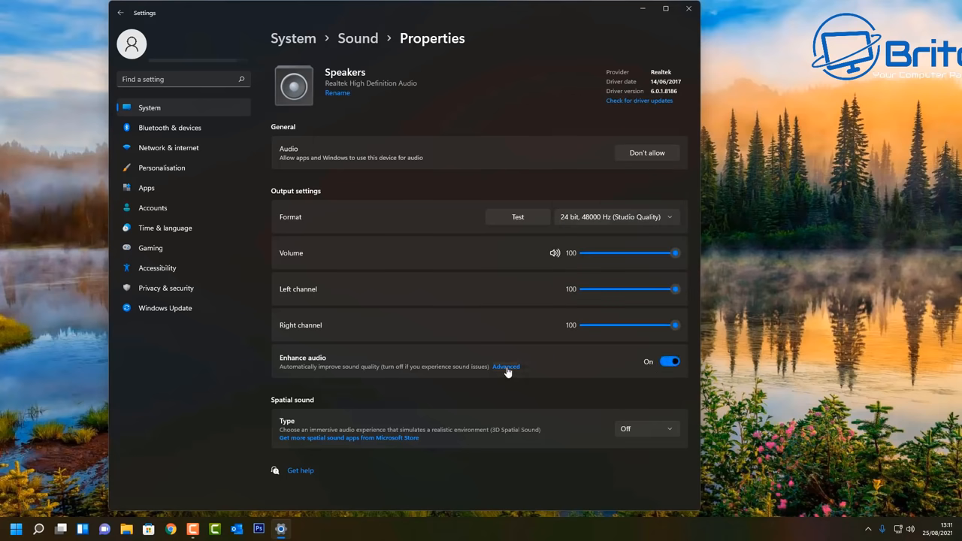
click(506, 367)
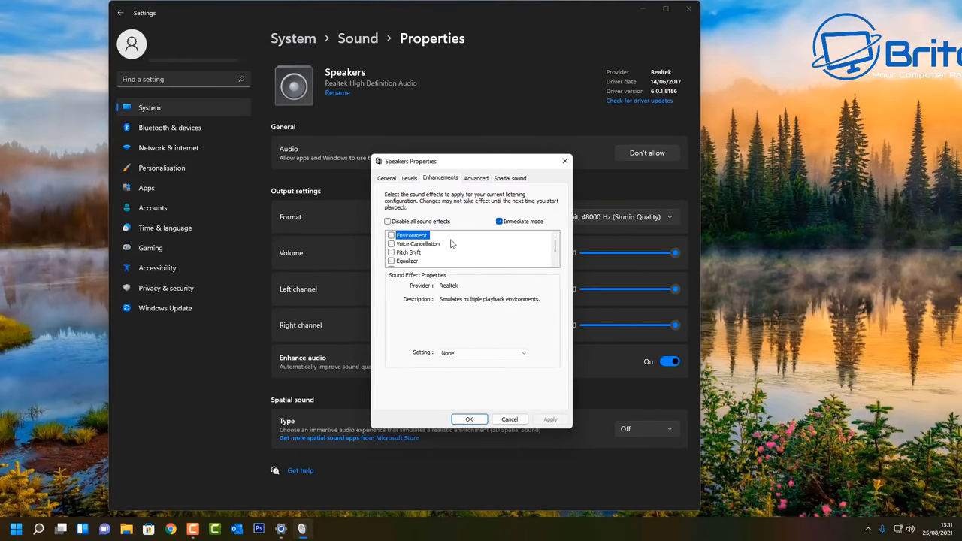
mouse_move(442, 258)
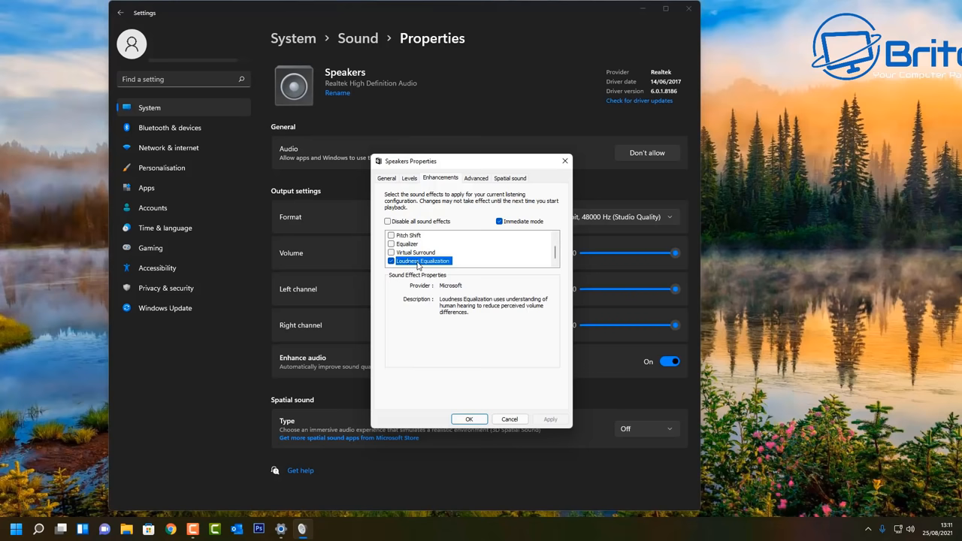
- Enable Loudness Equalization and browse the equalizer presets, leaving the setting at None
click(409, 243)
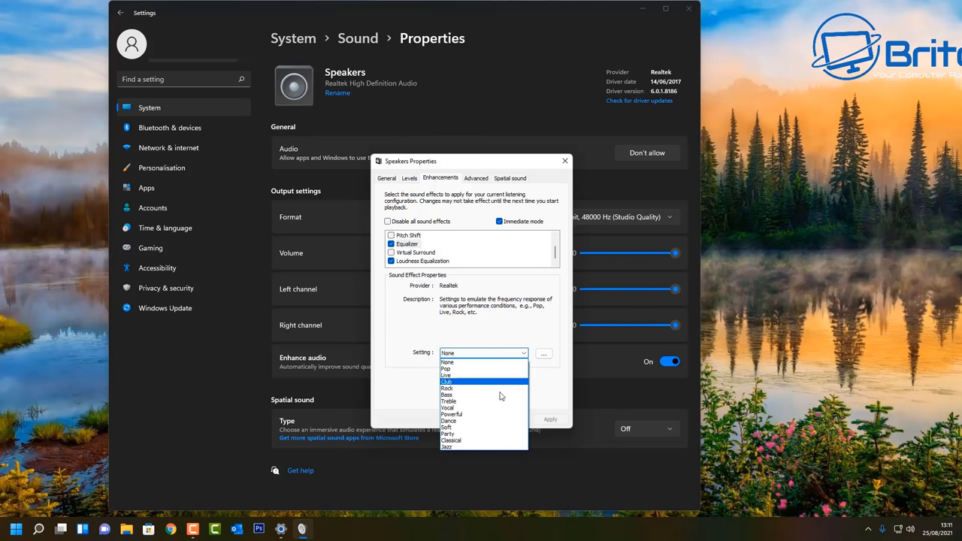
mouse_move(484, 362)
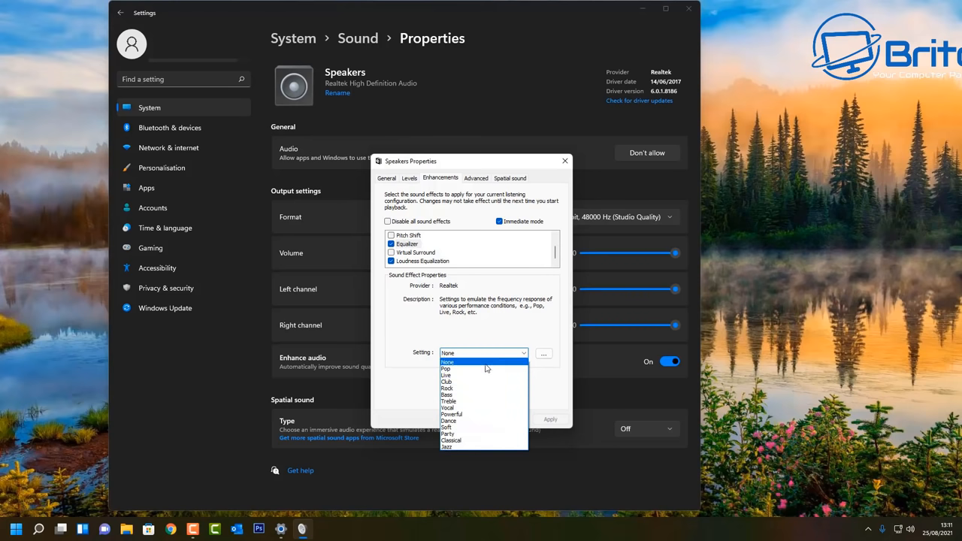
mouse_move(484, 427)
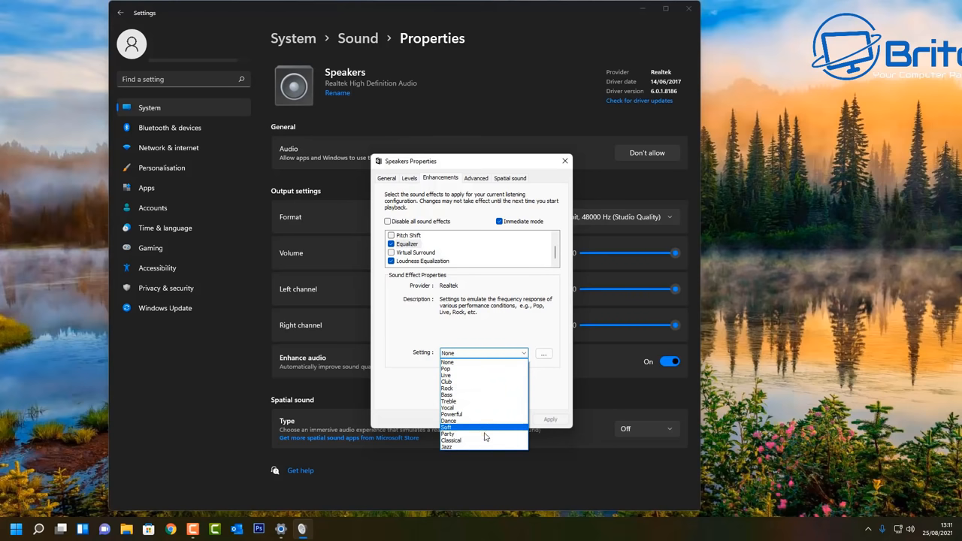
mouse_move(485, 376)
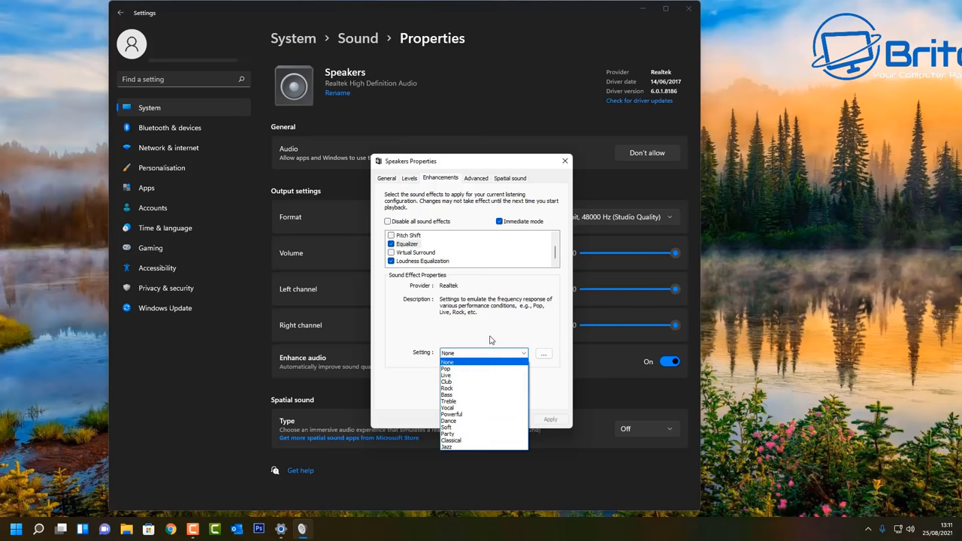
click(544, 354)
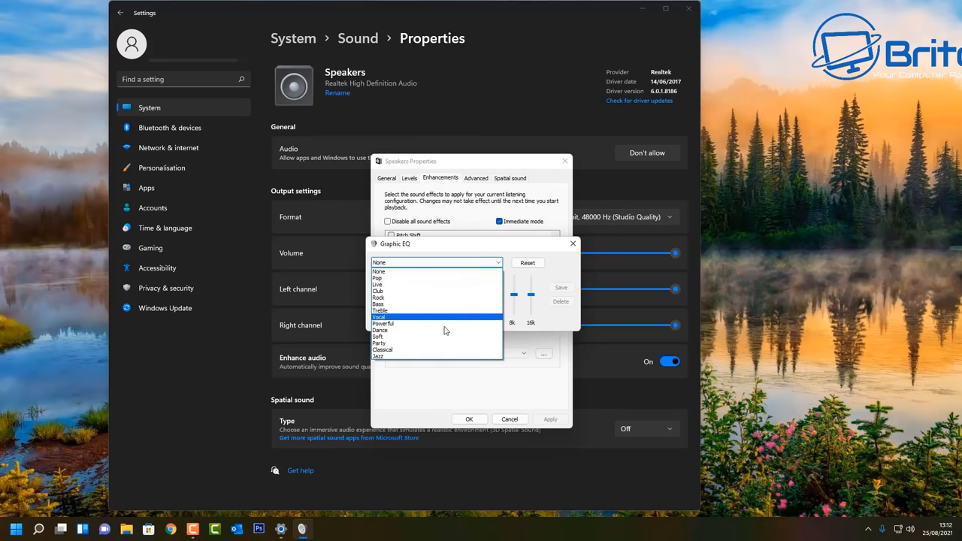
mouse_move(446, 284)
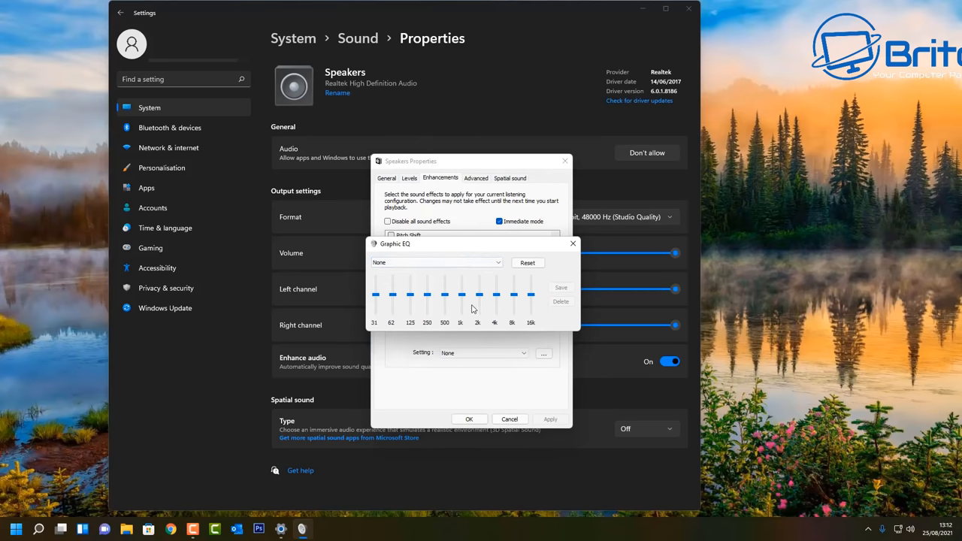
- Nudge a Graphic EQ slider, then OK the Speakers Properties back to the Speakers page
drag(529, 286, 529, 298)
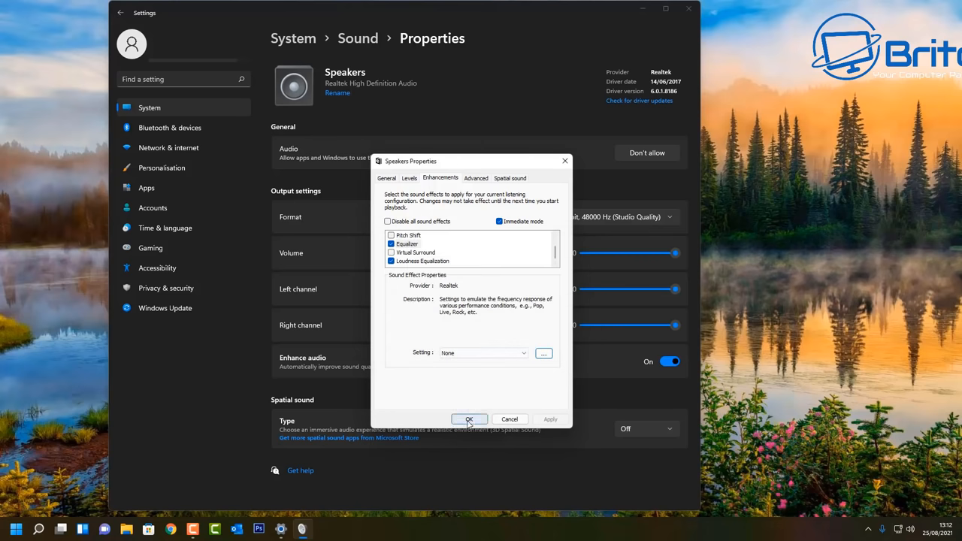
click(469, 419)
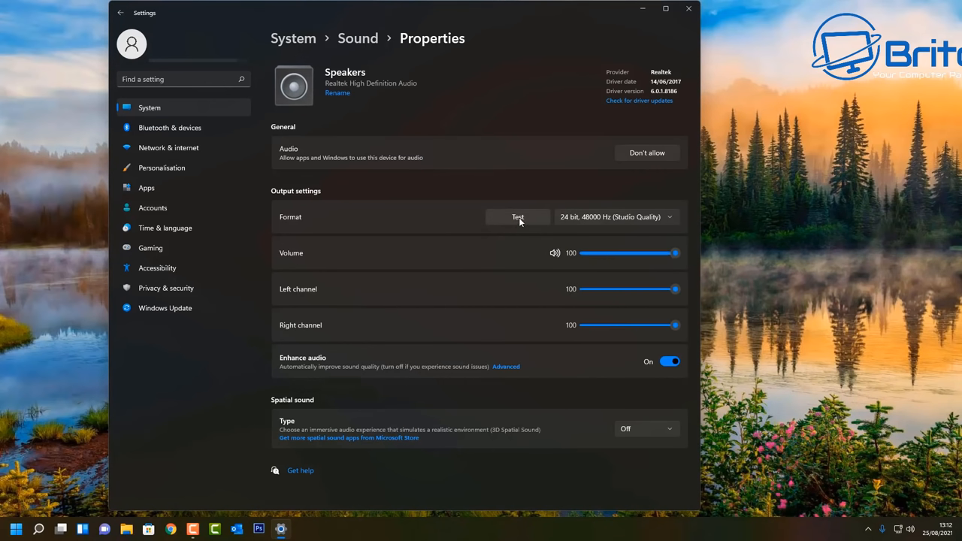
mouse_move(126, 469)
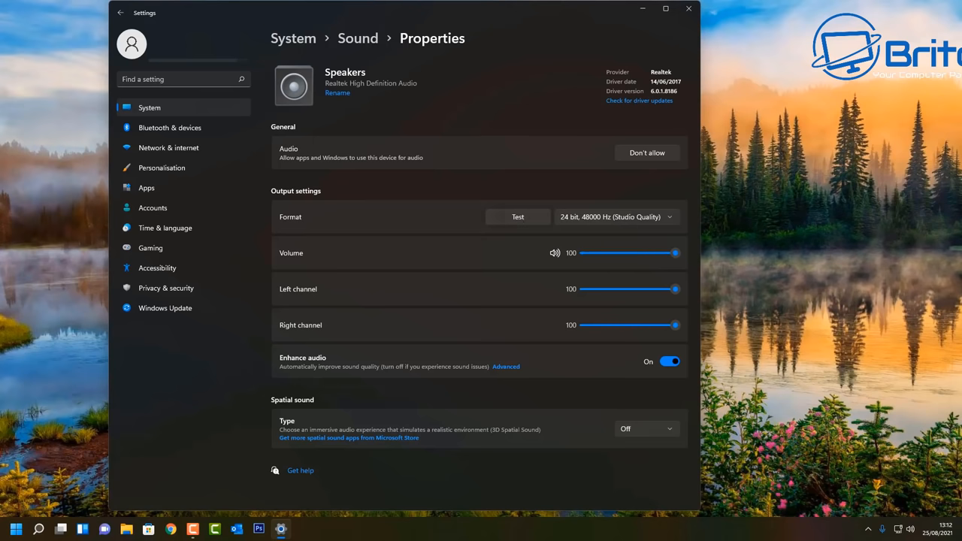
- Save the Speakers' Graphic EQ curve as a new preset named 'sky' and close the equalizer
click(505, 366)
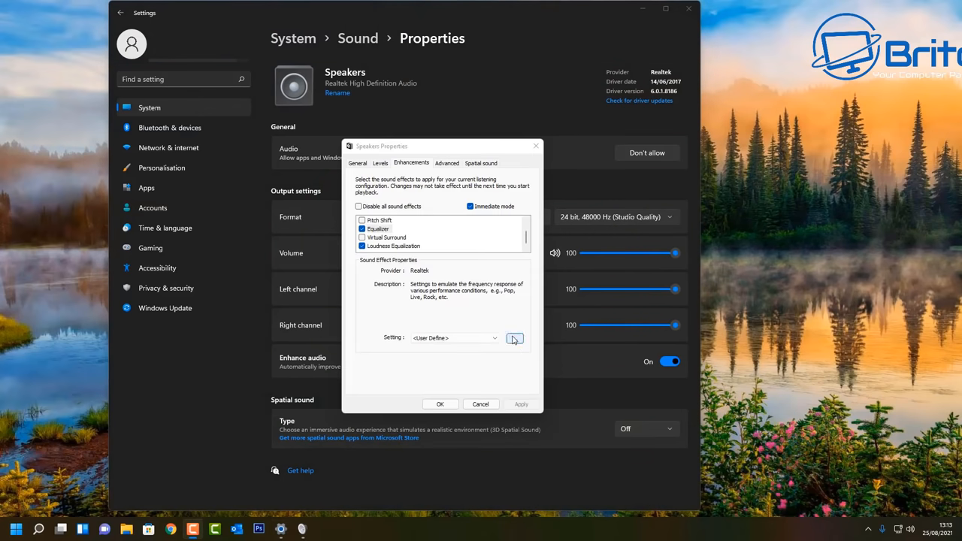
click(514, 336)
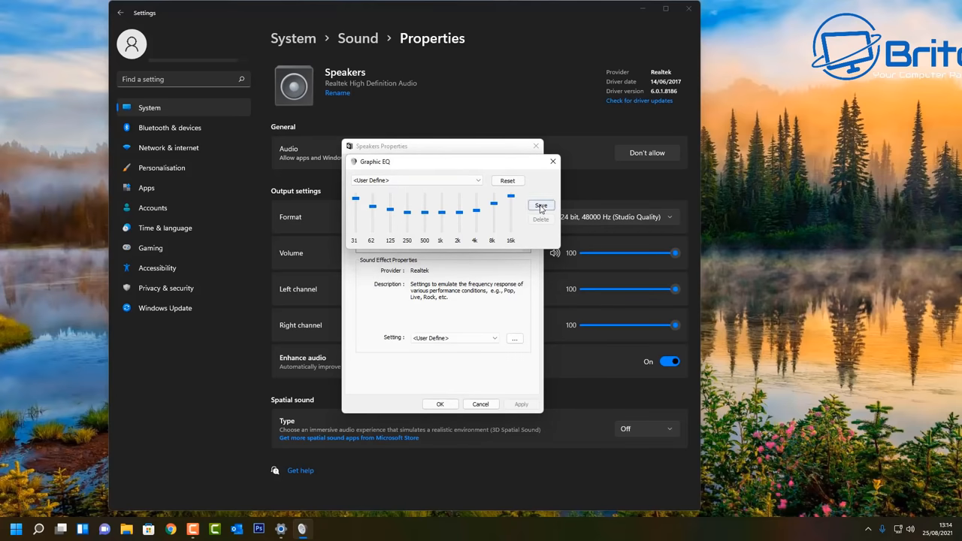
click(541, 204)
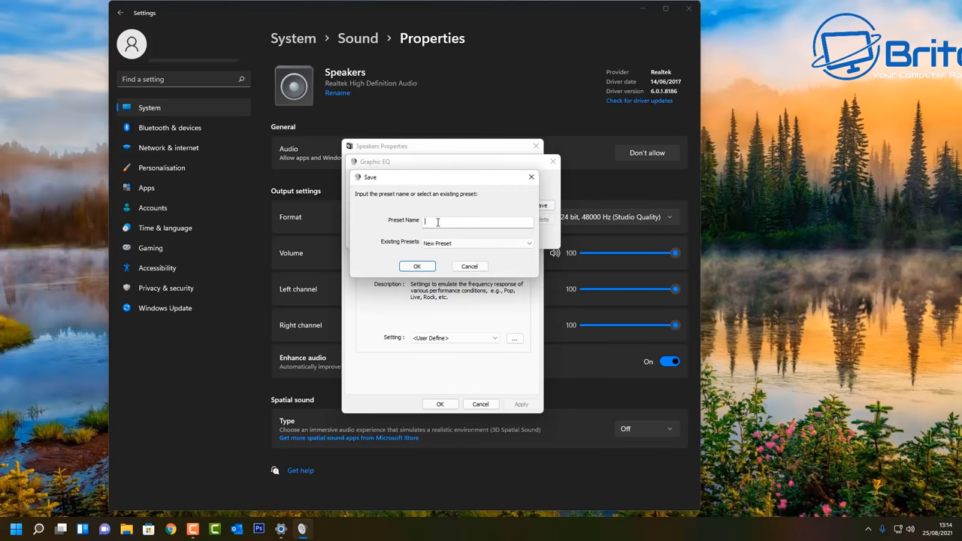
text(sky)
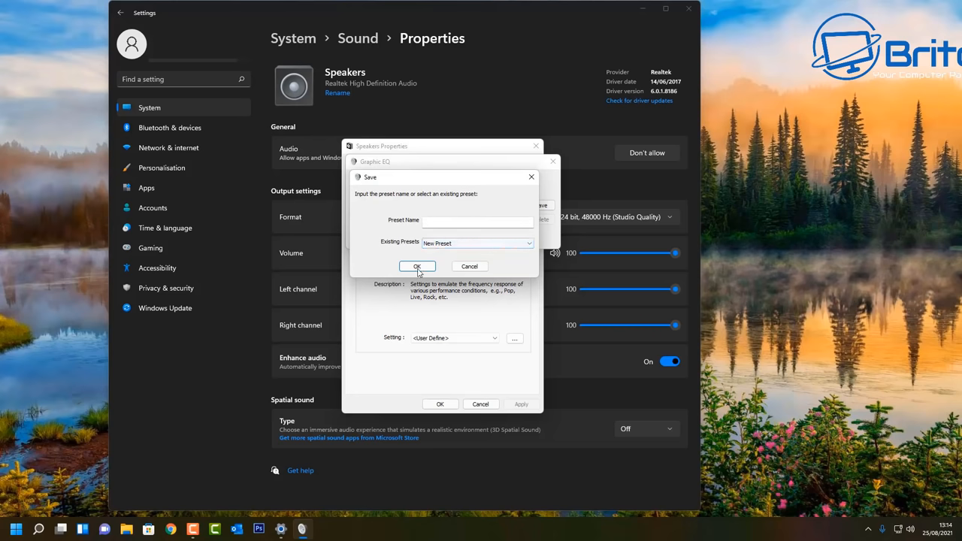
click(418, 266)
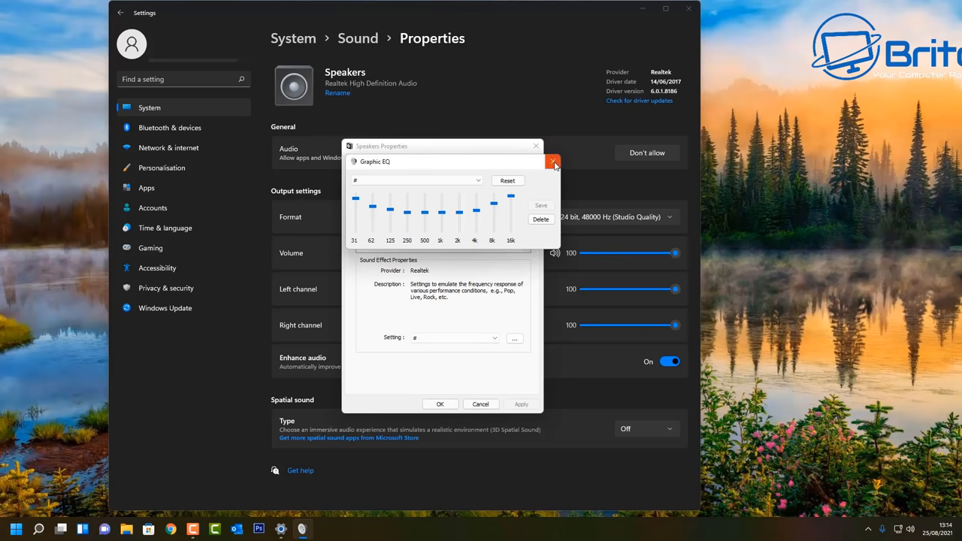
click(554, 163)
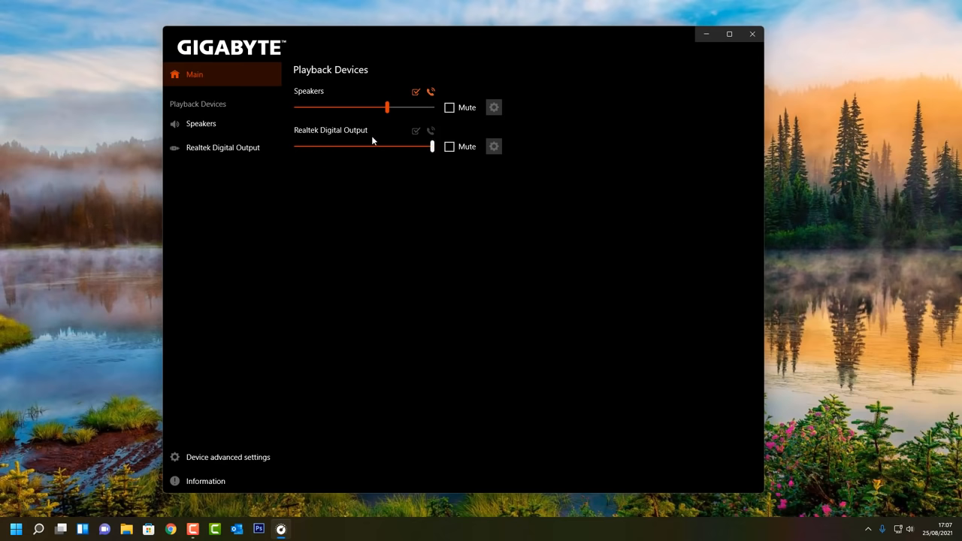
mouse_move(494, 107)
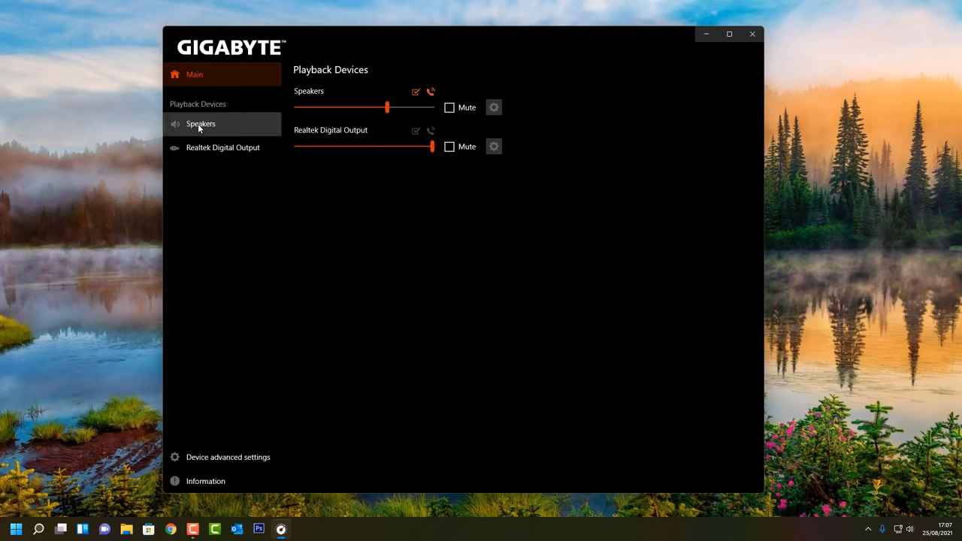
- Keep the Speakers configuration as Stereo, then switch to the Realtek Digital Output device
click(202, 123)
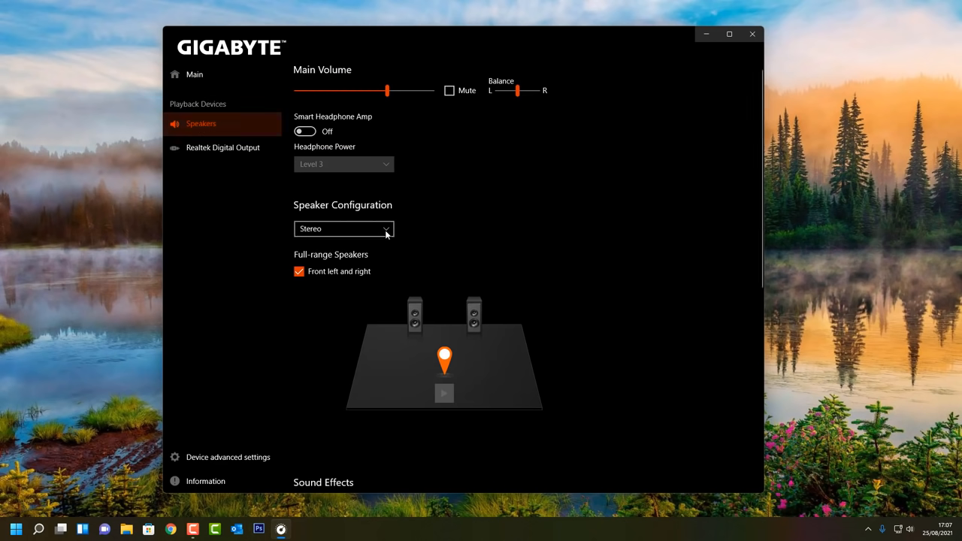
click(343, 229)
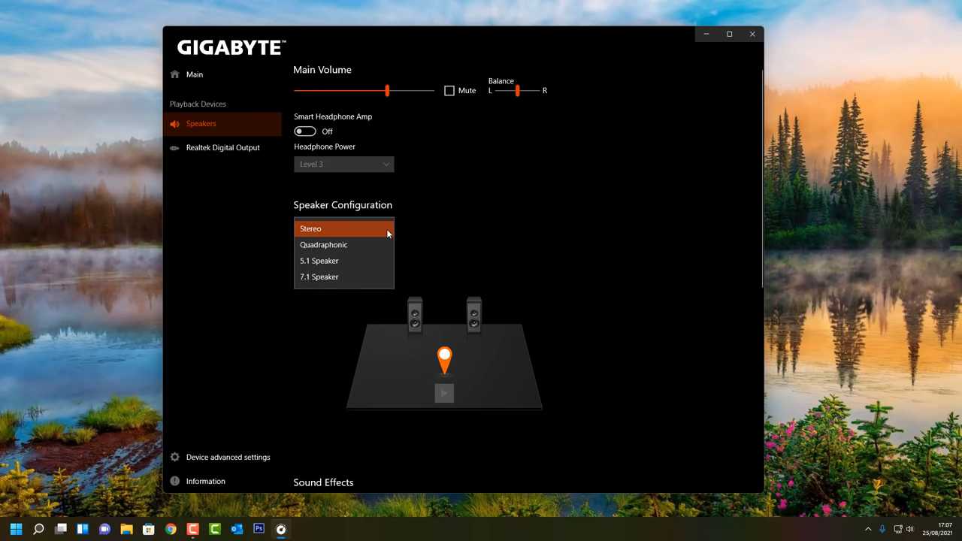
click(310, 228)
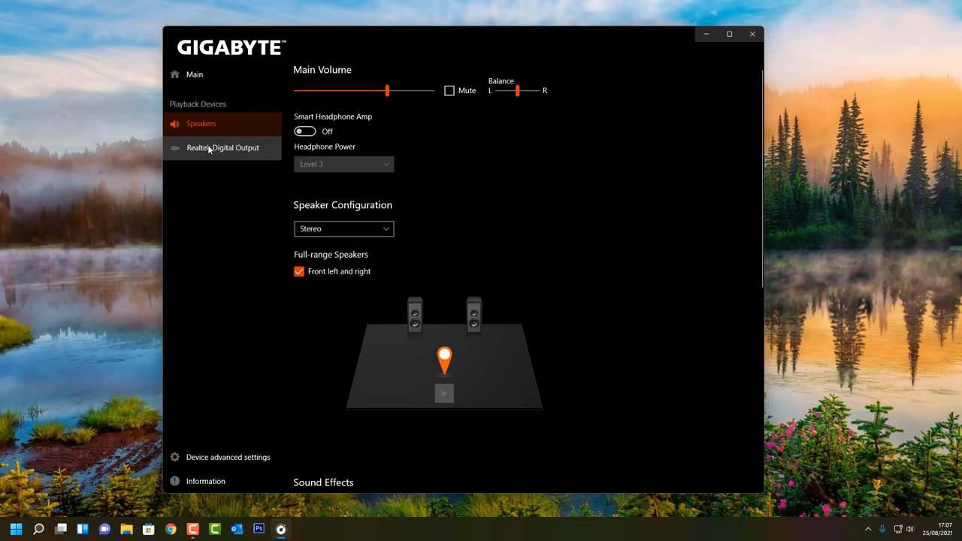
click(223, 147)
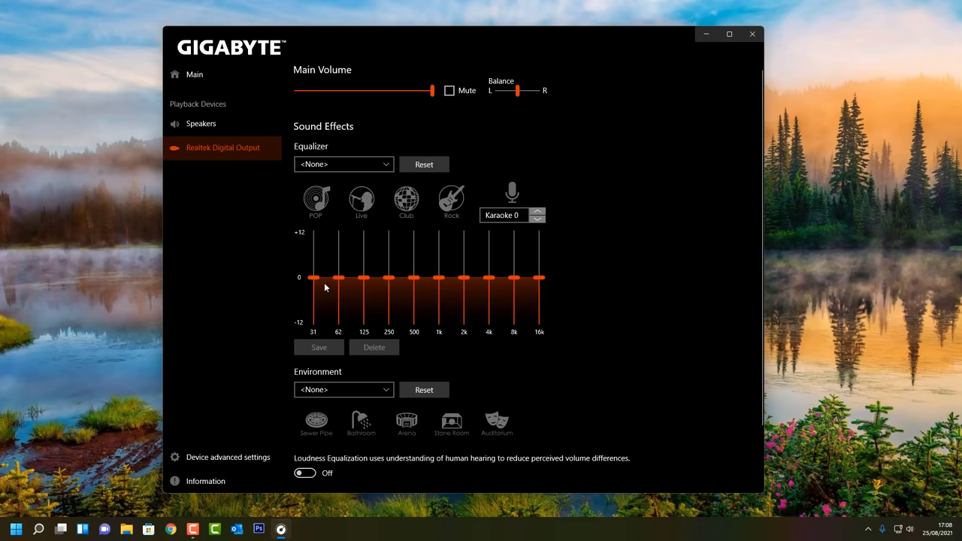
- Move the 31 Hz band and return it to zero, check Loudness Equalization, then close the console
drag(313, 279, 313, 281)
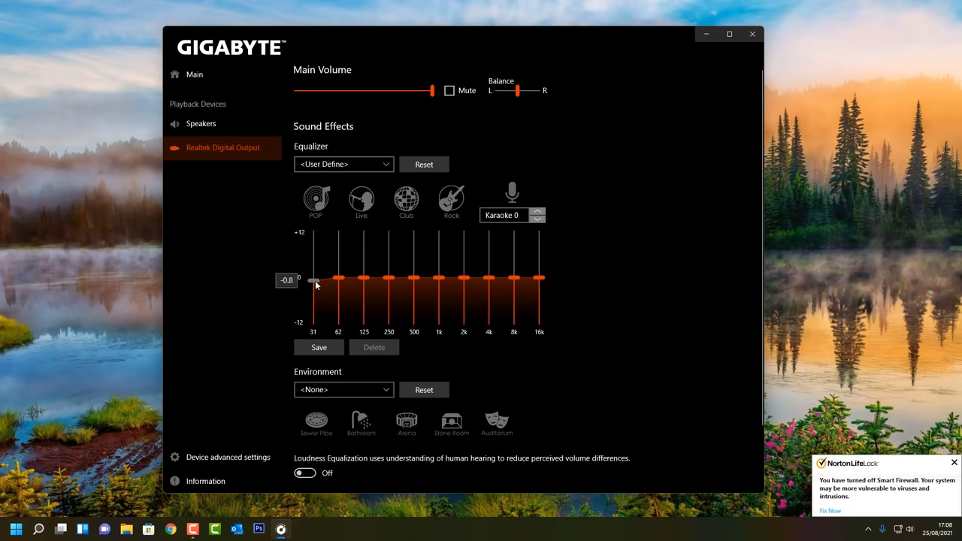
drag(313, 280, 313, 276)
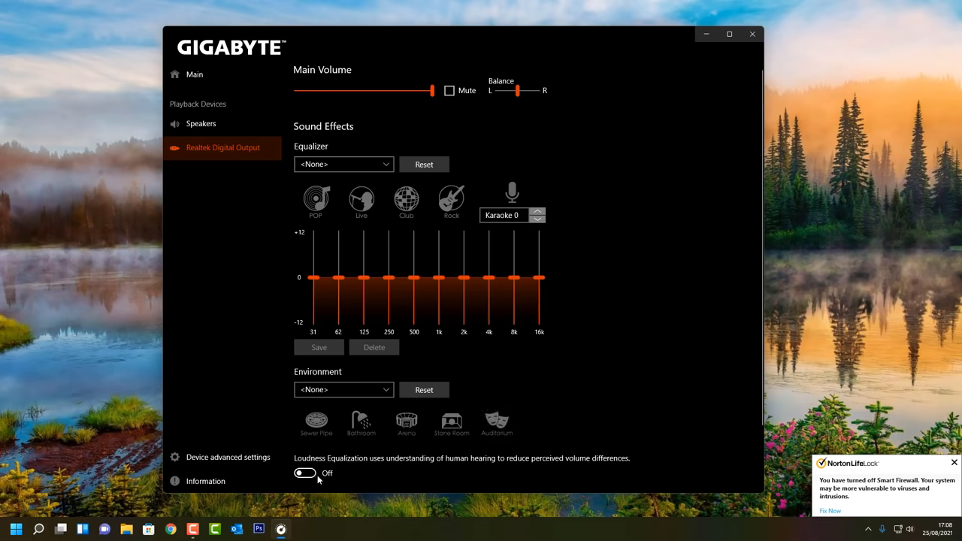
scroll(down, 3)
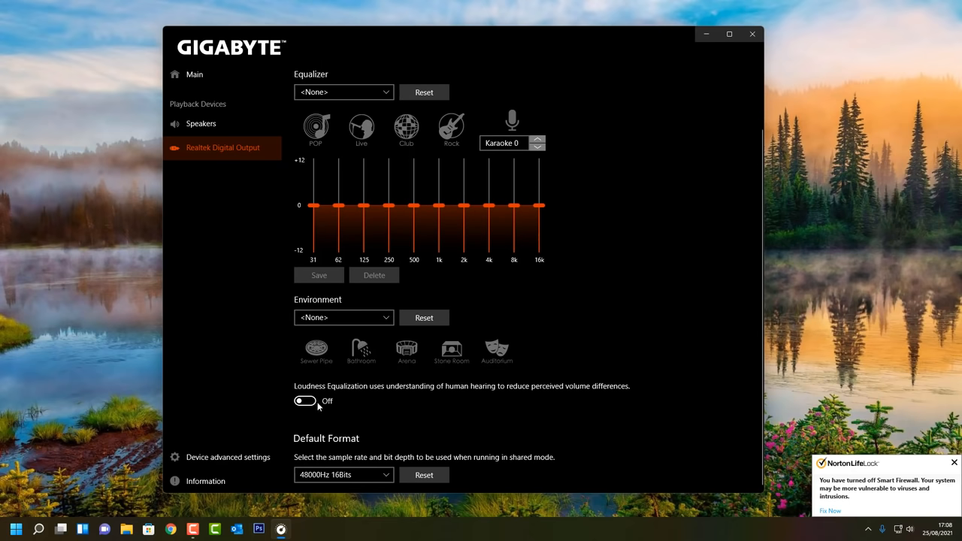
click(343, 475)
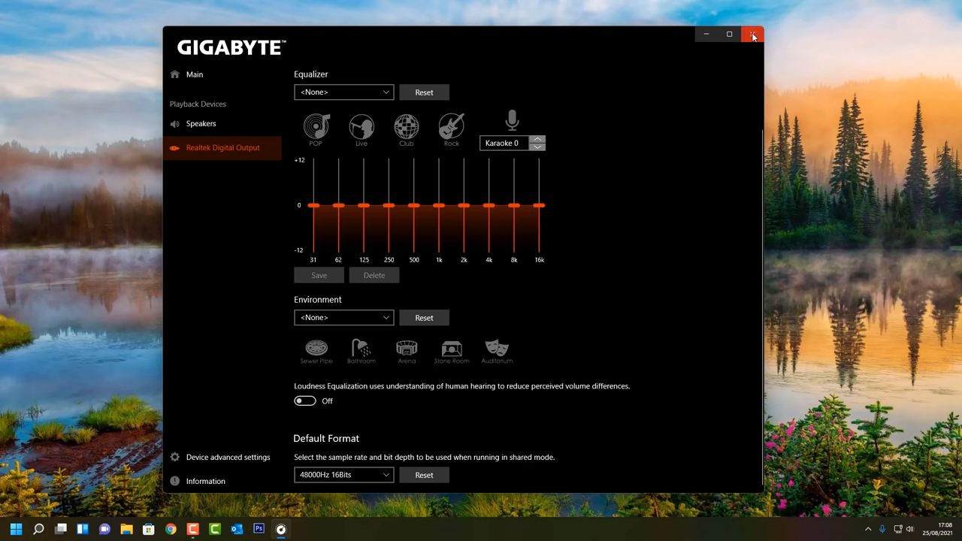
mouse_move(753, 35)
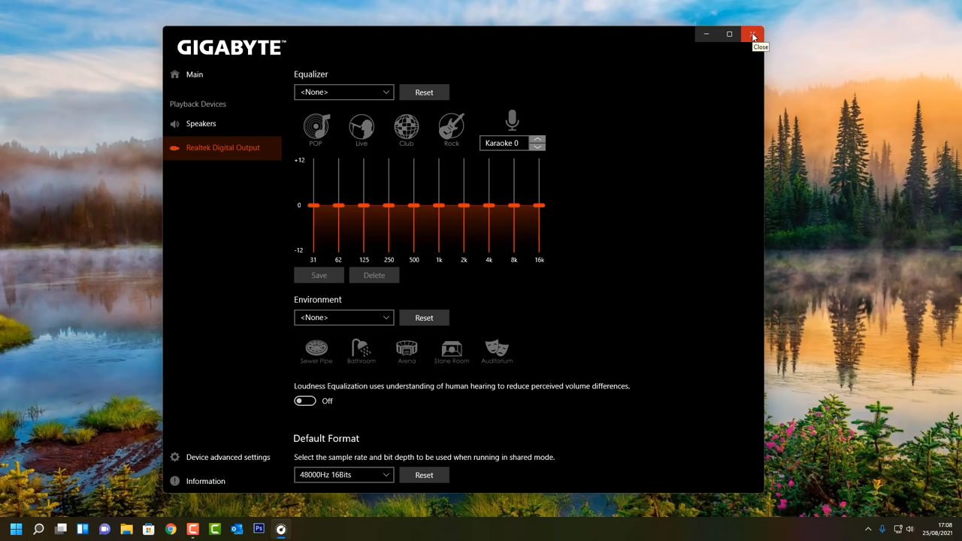
click(753, 34)
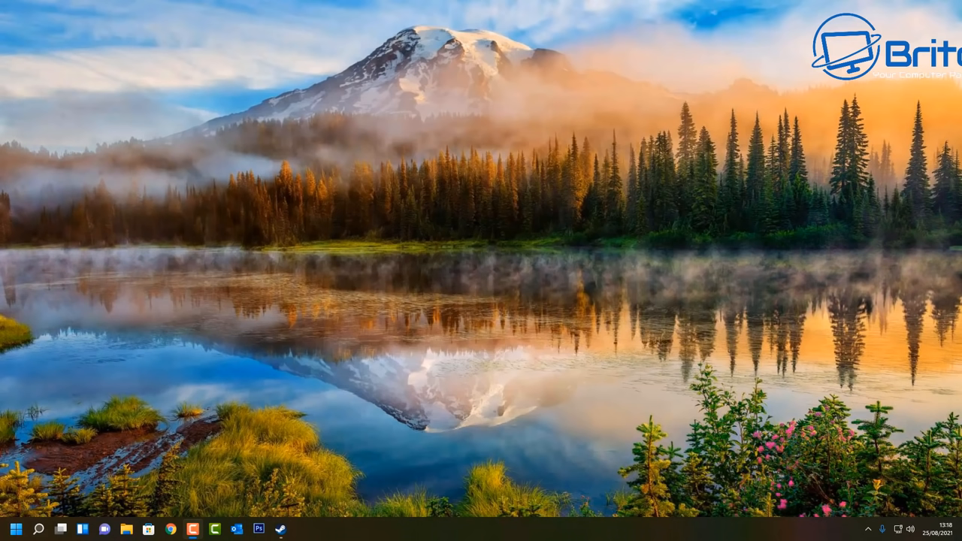